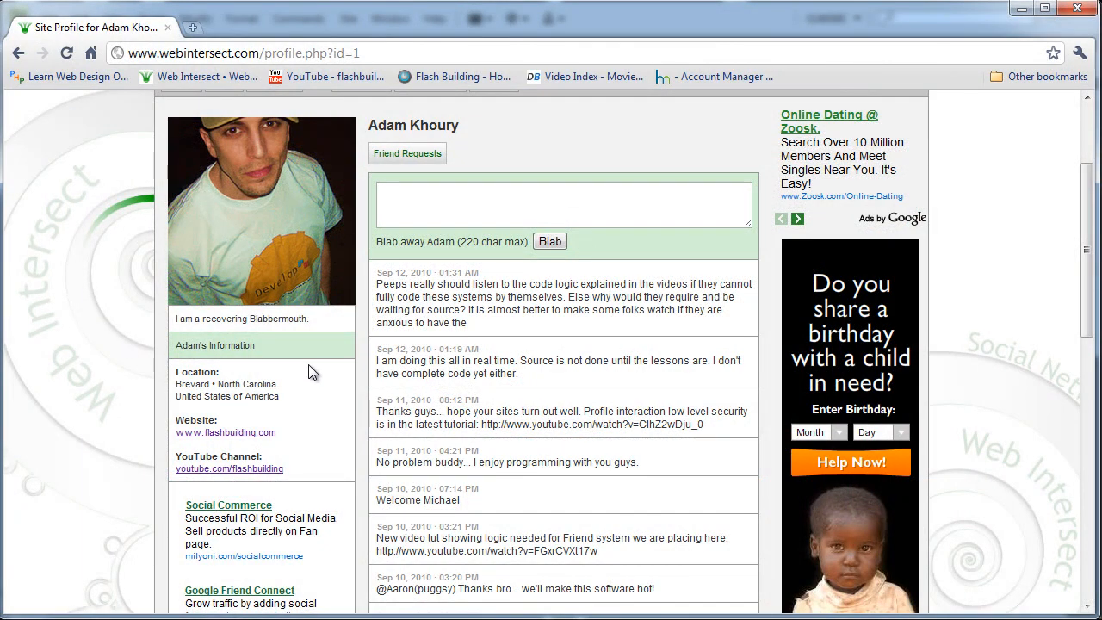
pyautogui.moveTo(119, 432)
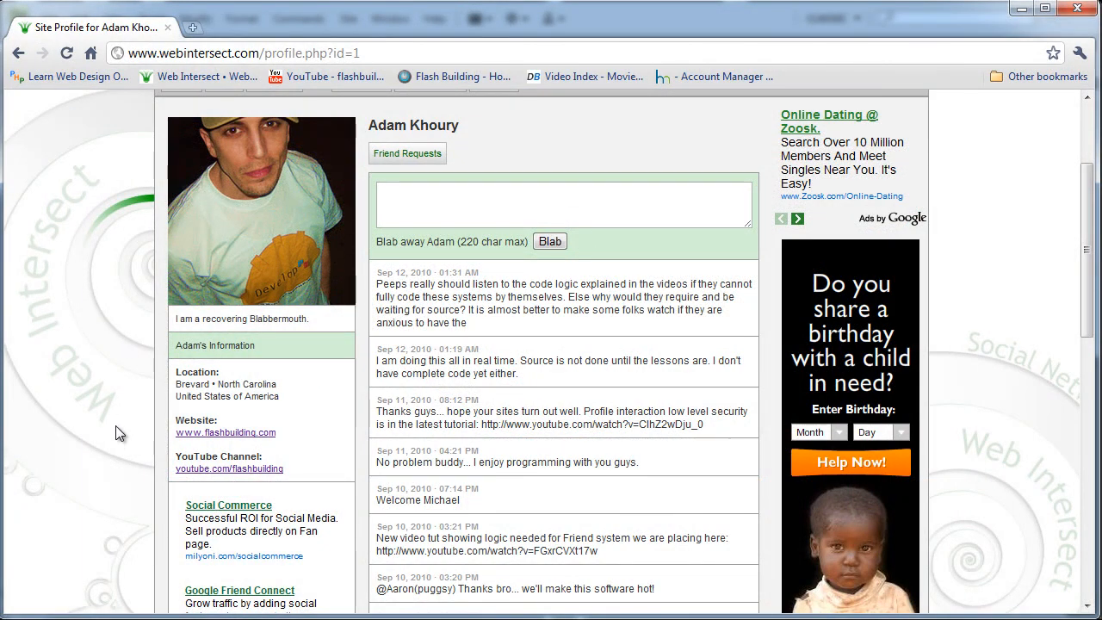
pyautogui.moveTo(101, 391)
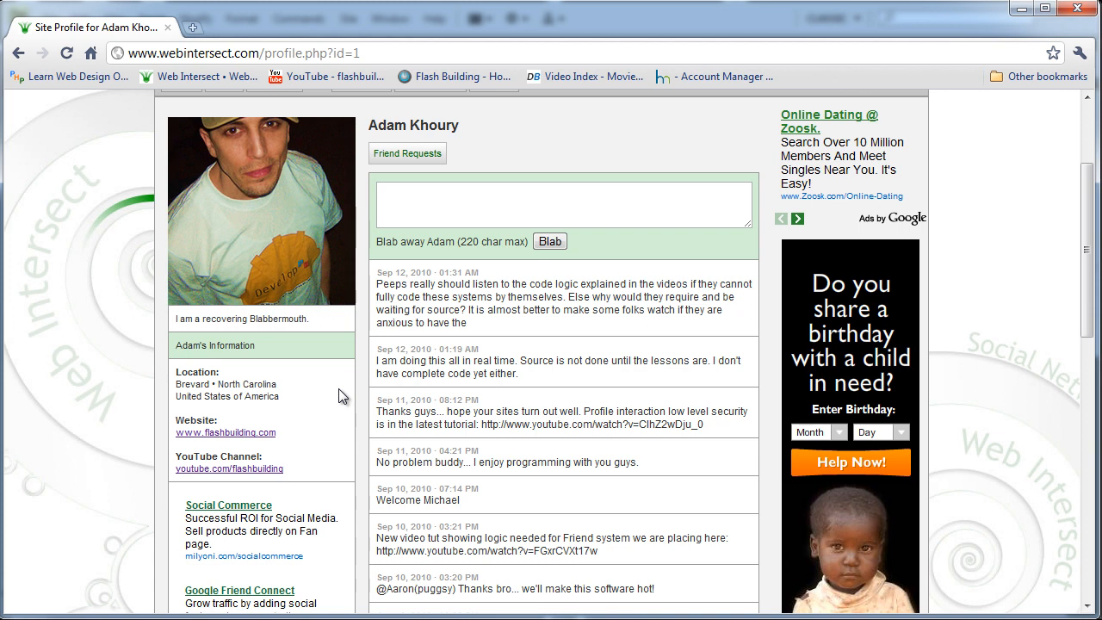
pyautogui.moveTo(287, 332)
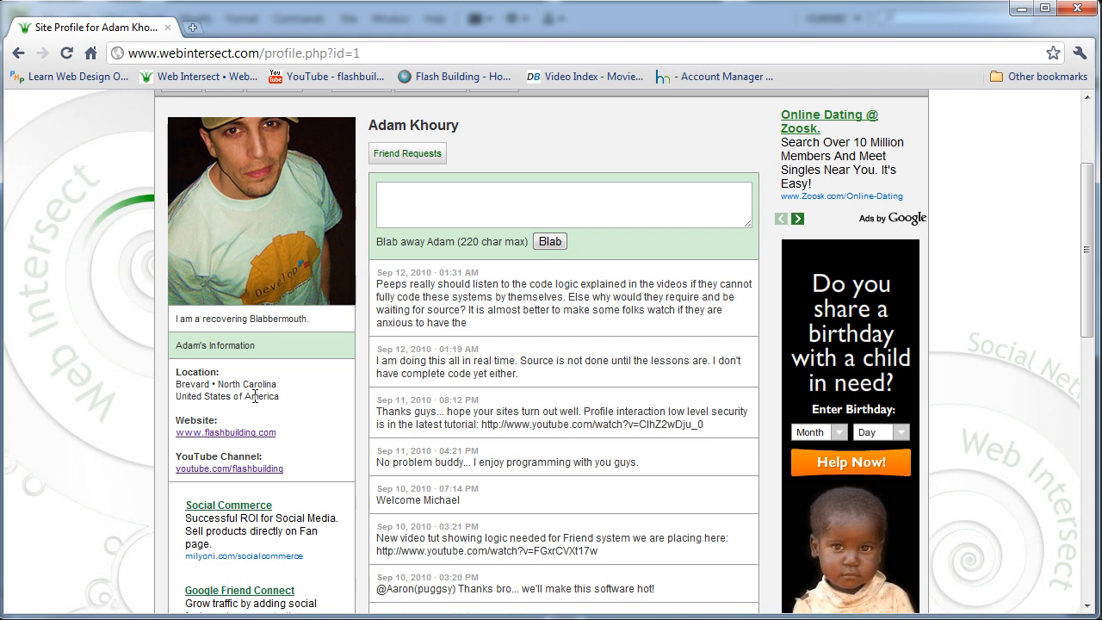
pyautogui.moveTo(203, 389)
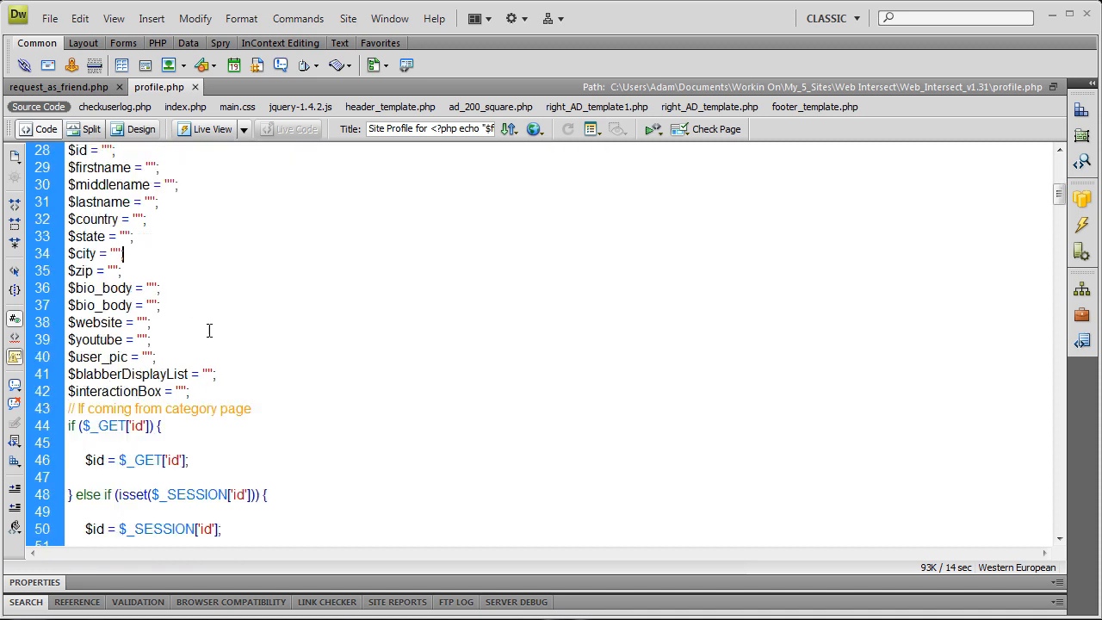
# - Duplicate the $youtube line in the while loop and change its key to friend_array
pyautogui.scroll(-3)
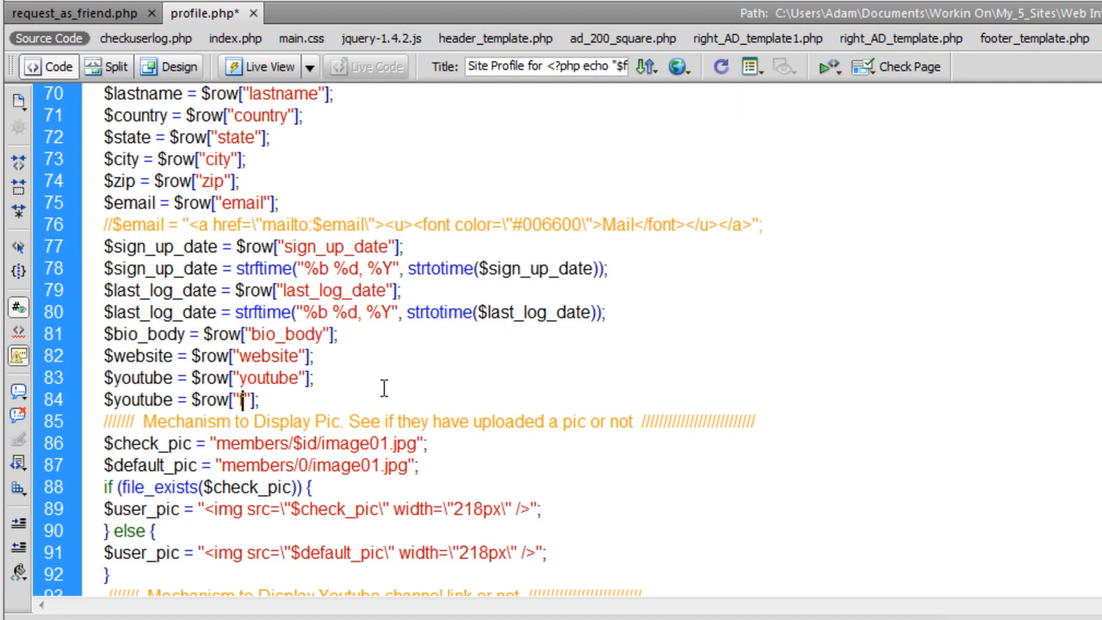
pyautogui.write('friend')
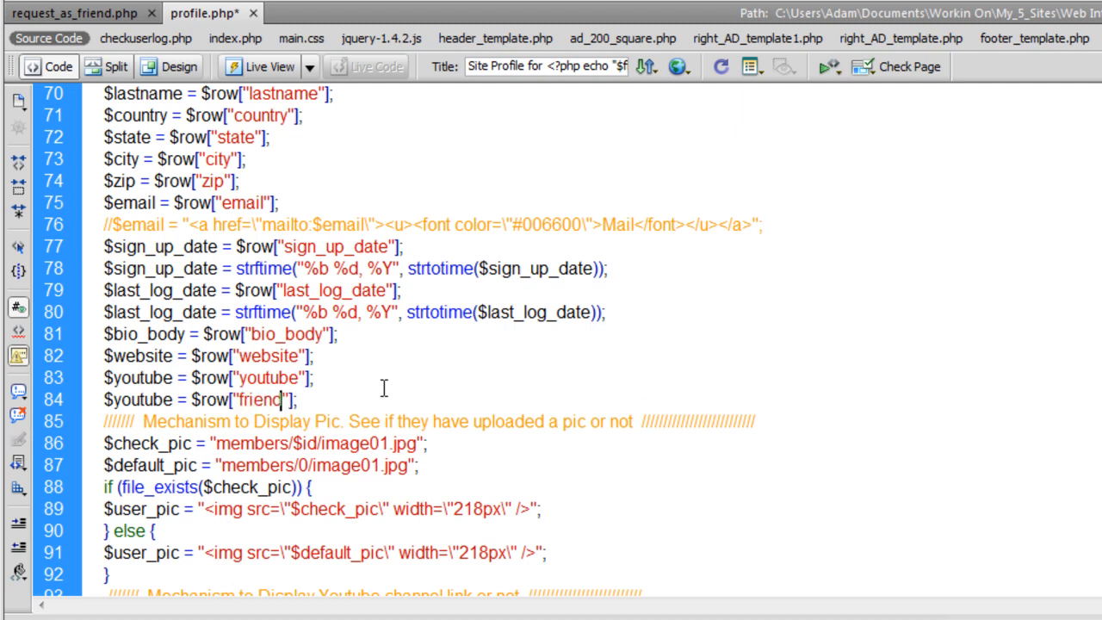
pyautogui.write('_array')
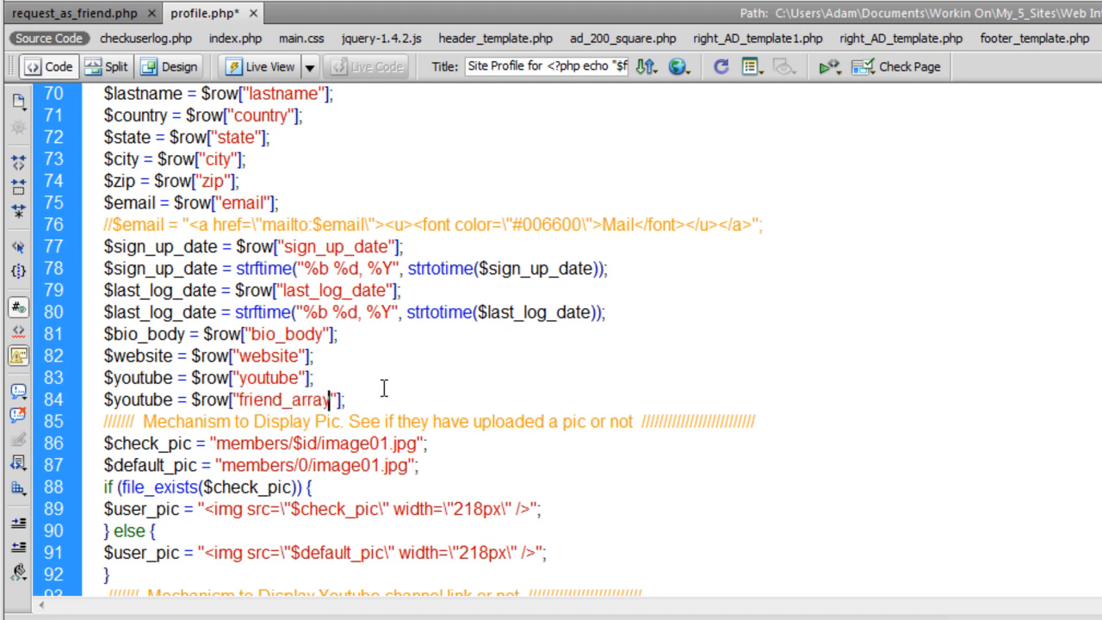
pyautogui.write('friend_array')
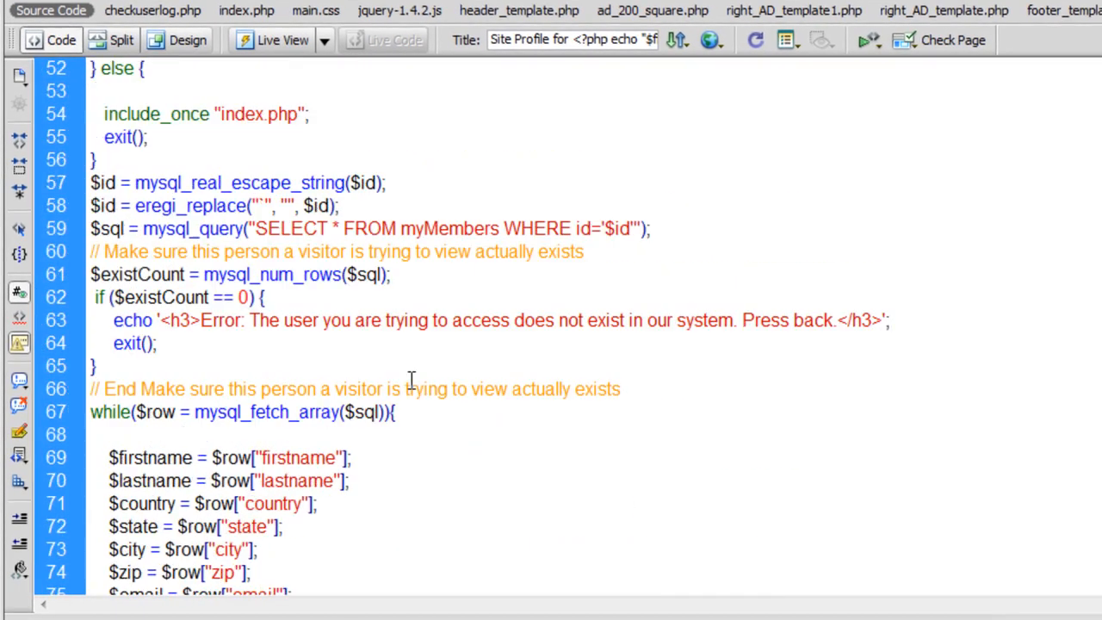
# - Start a PHP block below the interaction box with the // ASSEMBLE FRIEND LIST AND LINKS comment
pyautogui.scroll(-3)
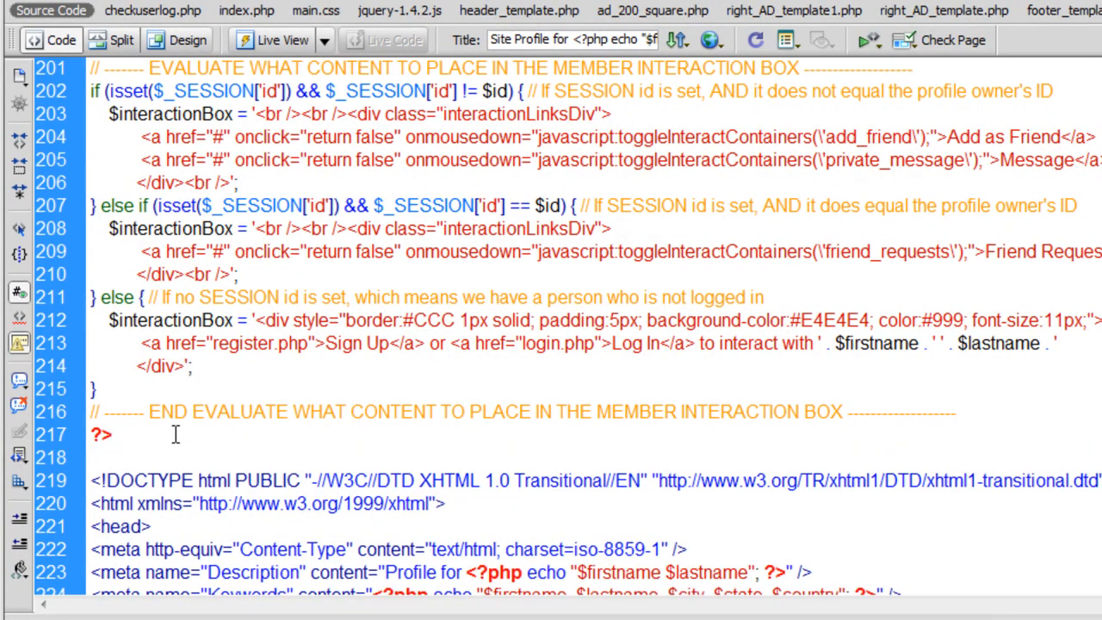
pyautogui.scroll(-3)
pyautogui.write('<?php')
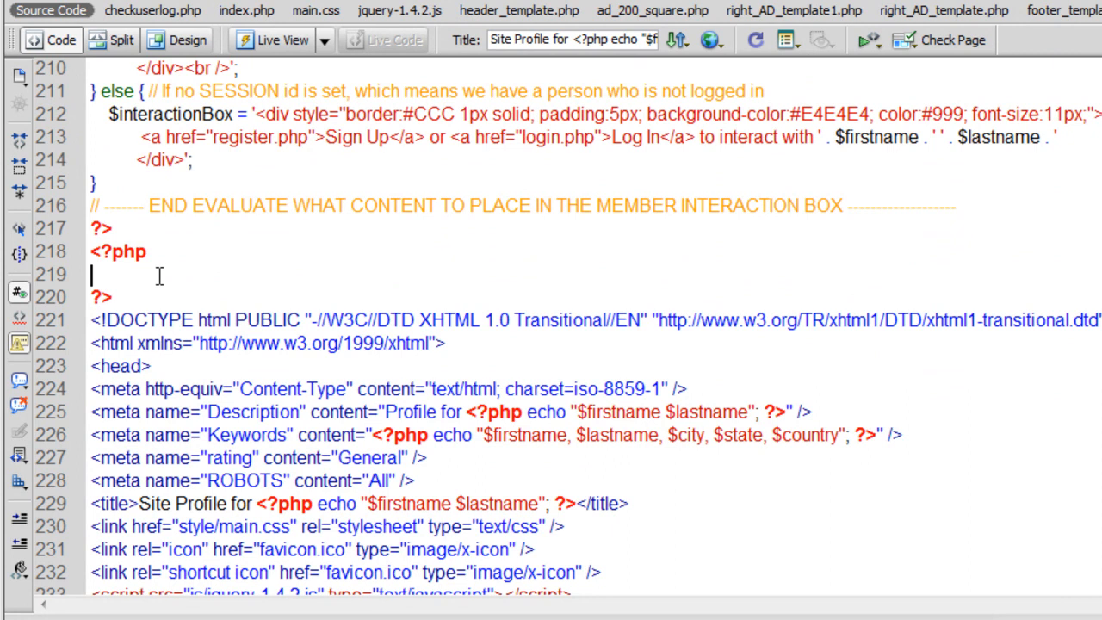
pyautogui.write('// ASSEMBLE FRIEND LIST AND LINKS')
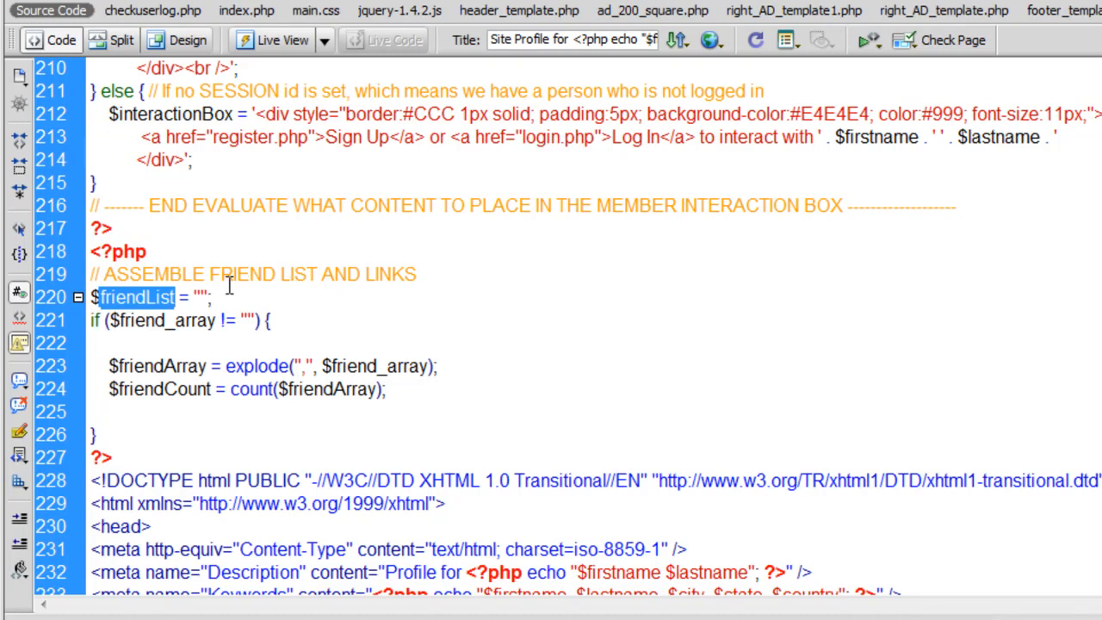
# - Walk through friend_array, friendArray and explode() in the friend-count code, then position for the header line
pyautogui.click(222, 299)
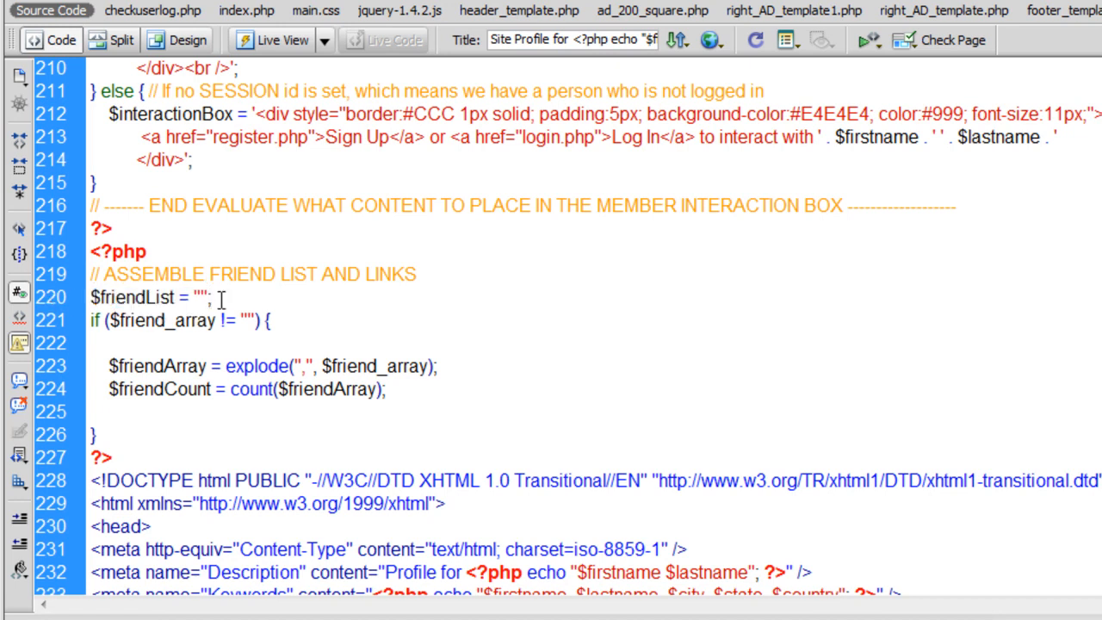
pyautogui.doubleClick(94, 322)
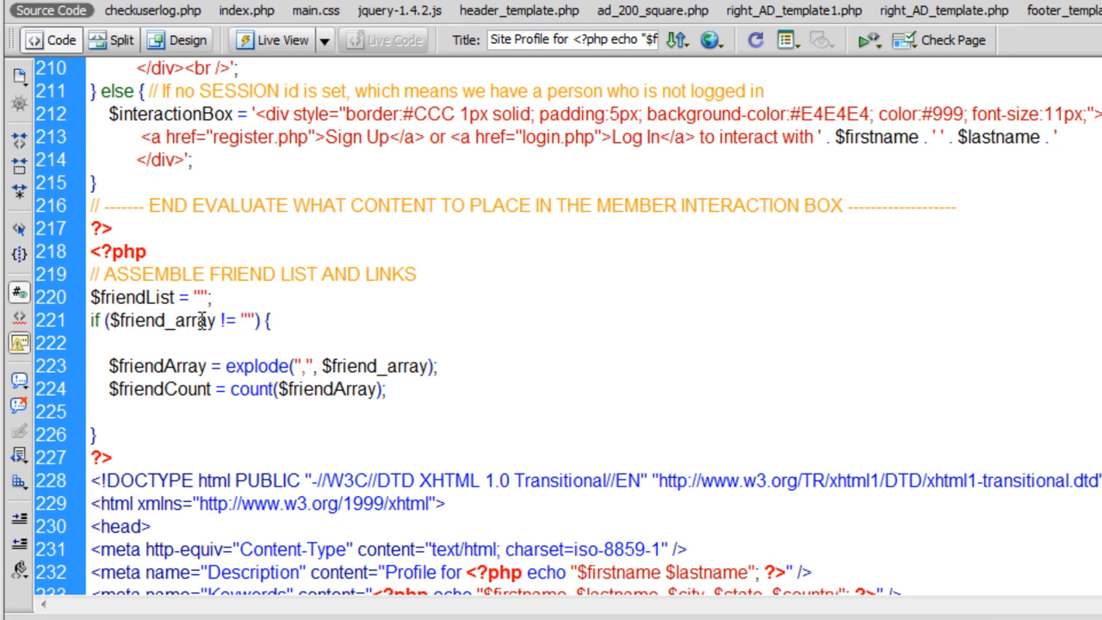
pyautogui.doubleClick(228, 321)
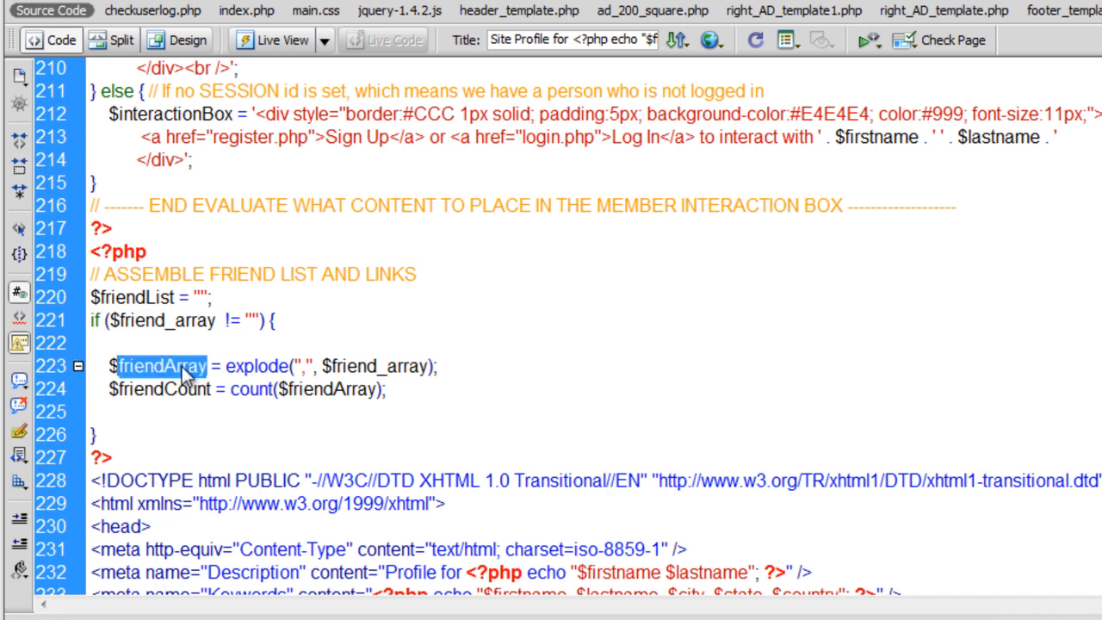
pyautogui.doubleClick(257, 366)
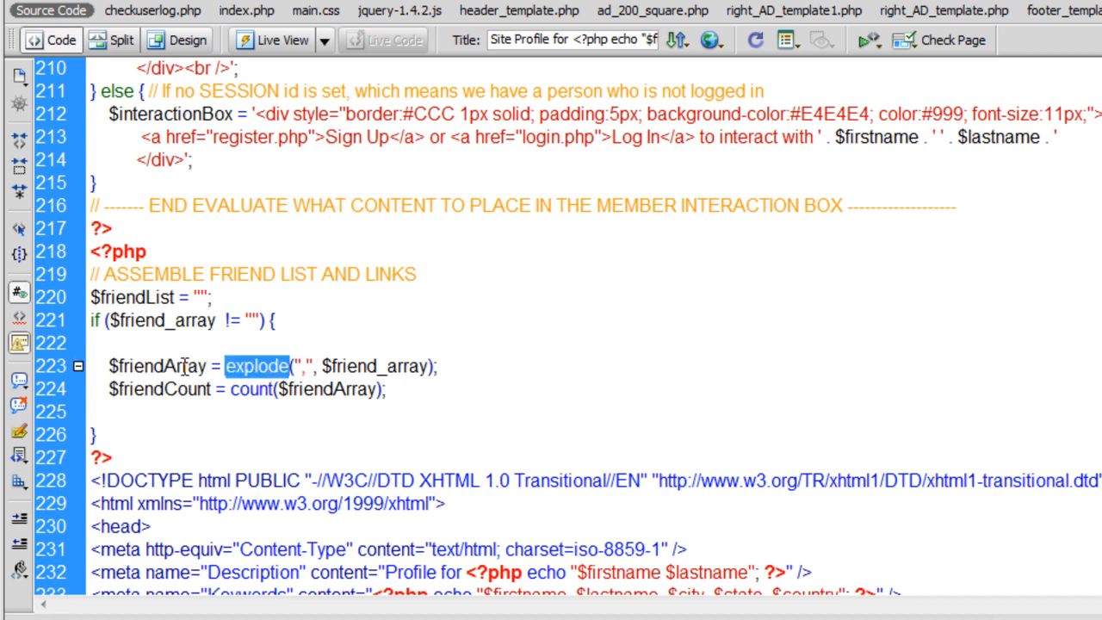
pyautogui.doubleClick(250, 389)
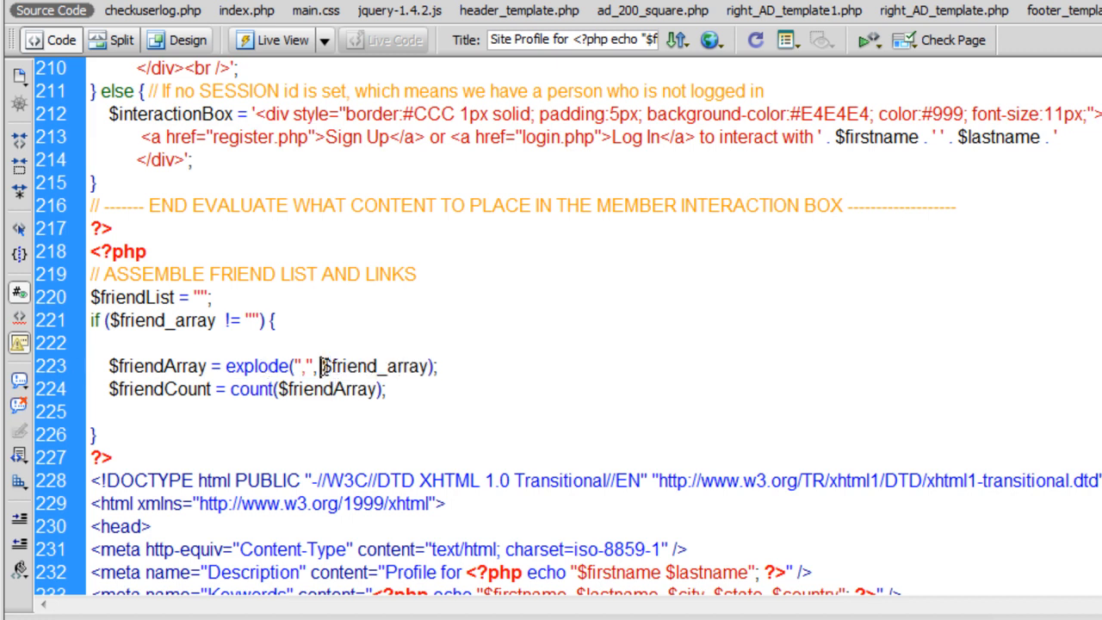
pyautogui.doubleClick(376, 366)
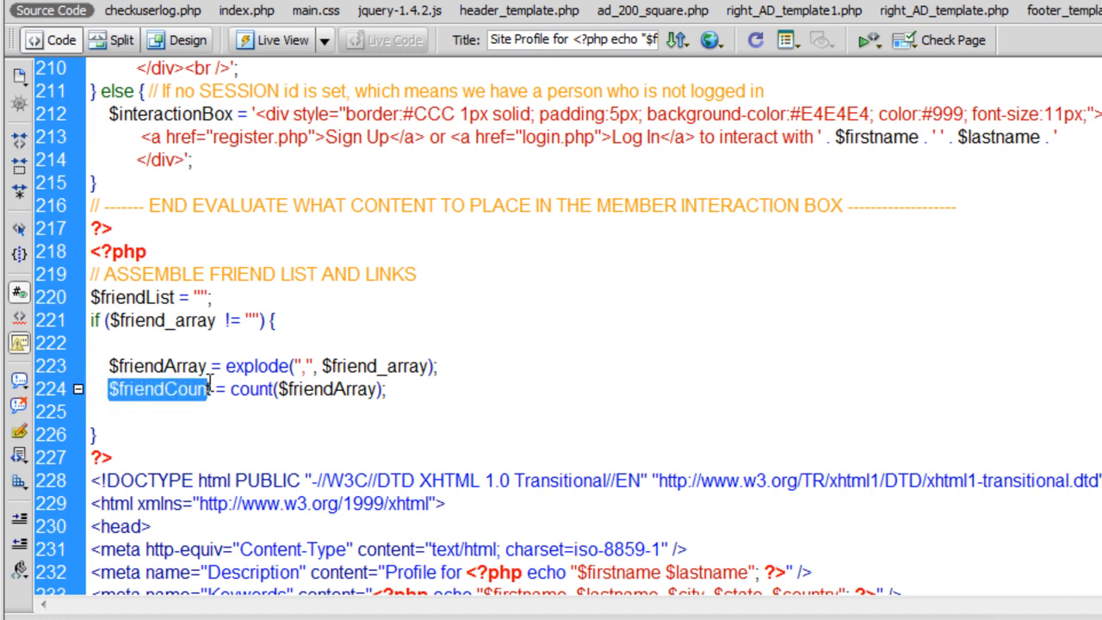
pyautogui.click(216, 390)
pyautogui.write('$friendList = \'<div class="infoHeader">\' . $firstname . \'\\\'s Friends ()</div>\';')
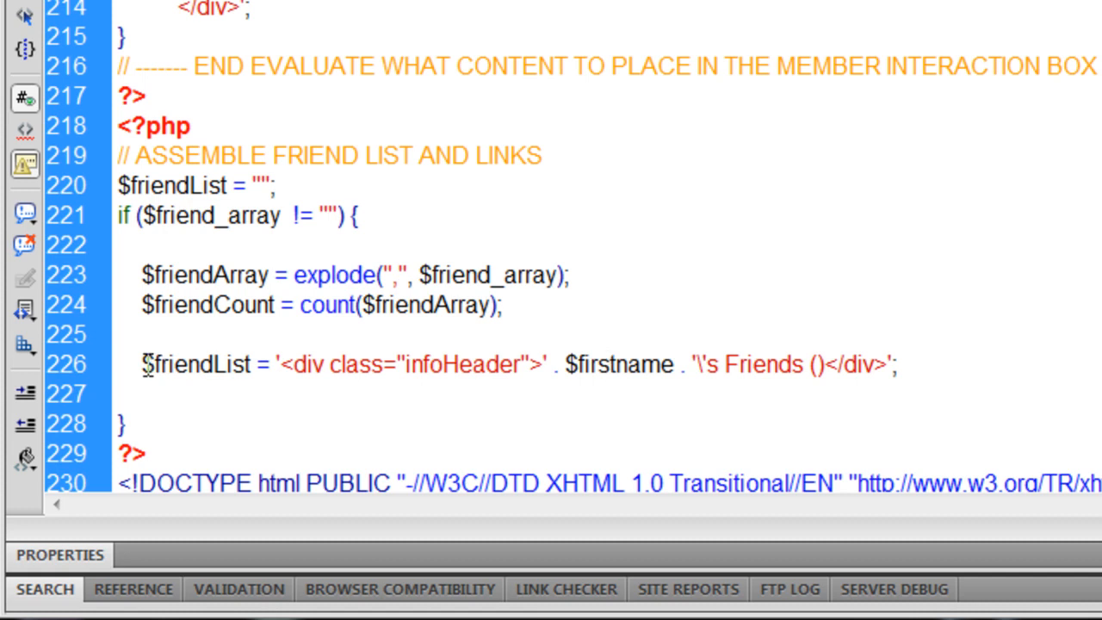
# - Insert the ' . $friendCount . ' concatenation inside the Friends header parentheses
pyautogui.doubleClick(197, 364)
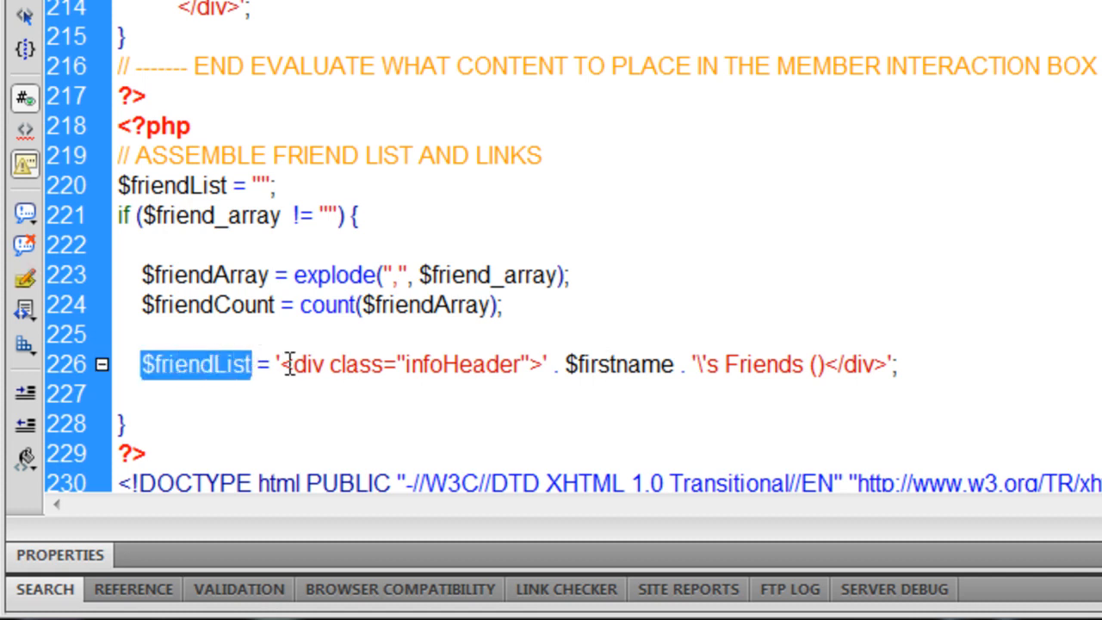
pyautogui.moveTo(280, 363); pyautogui.dragTo(810, 364)
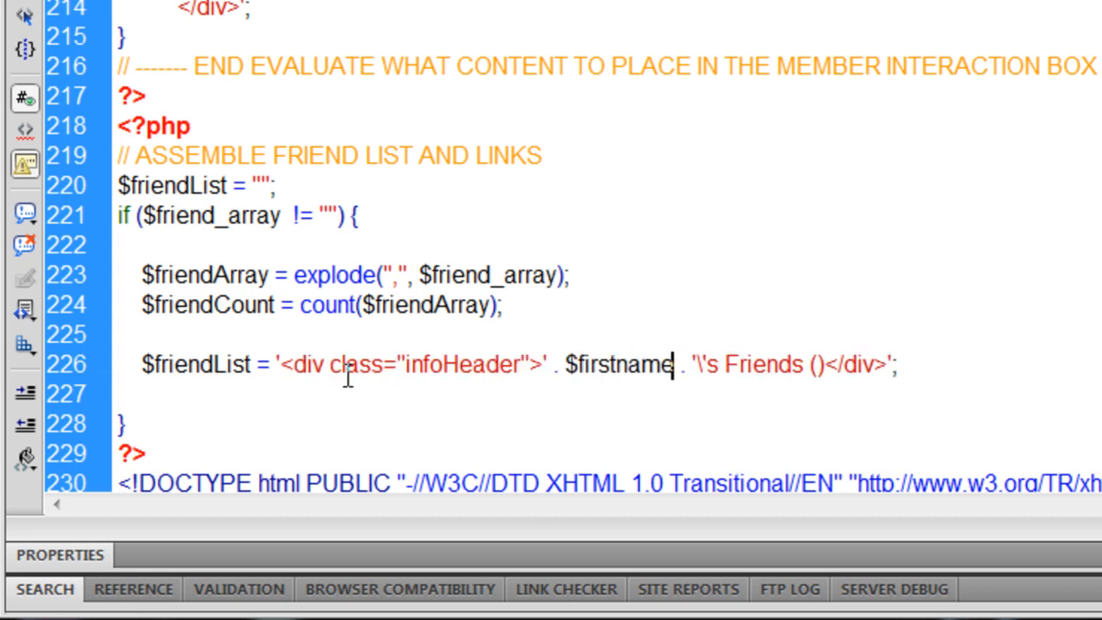
pyautogui.doubleClick(453, 365)
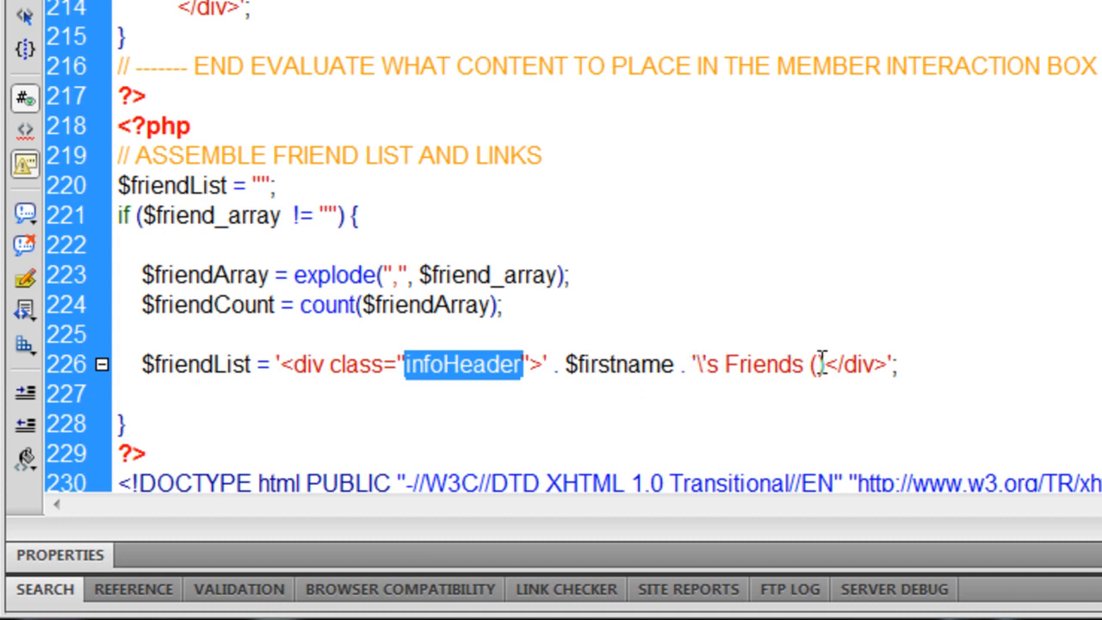
pyautogui.click(880, 291)
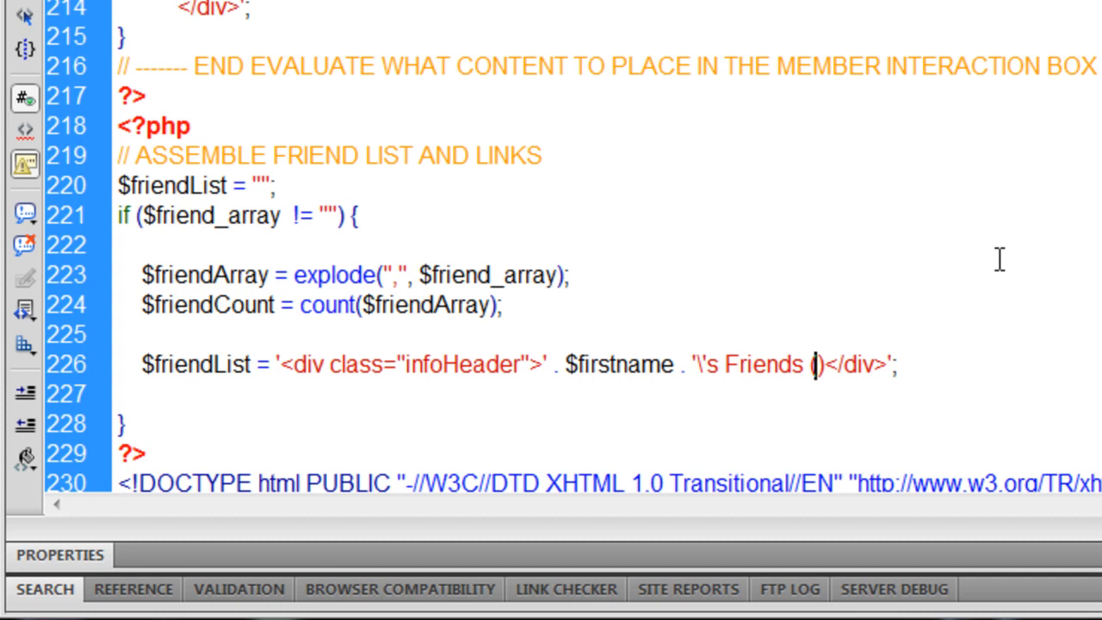
pyautogui.write('. $friendCount .')
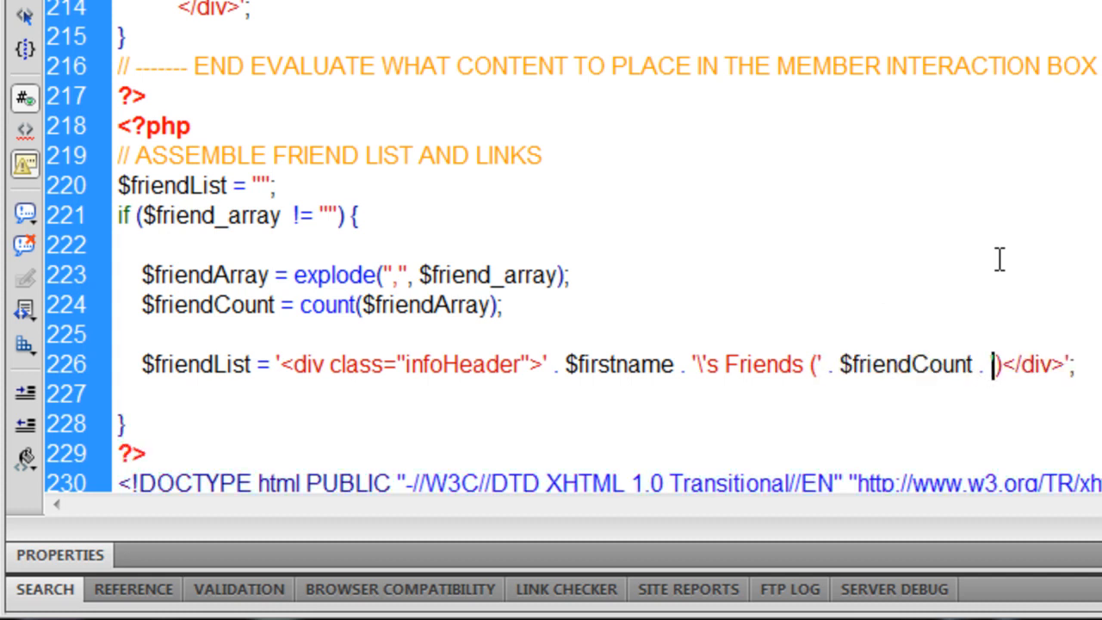
pyautogui.moveTo(626, 286)
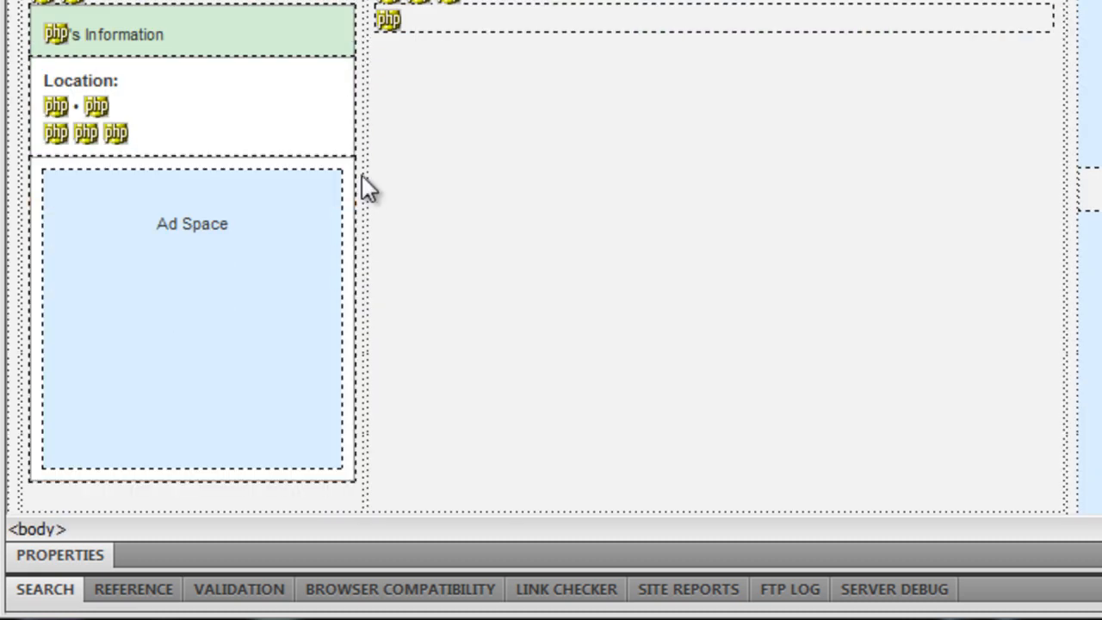
# - Locate the left column's markup where the friend box will be echoed
pyautogui.click(191, 224)
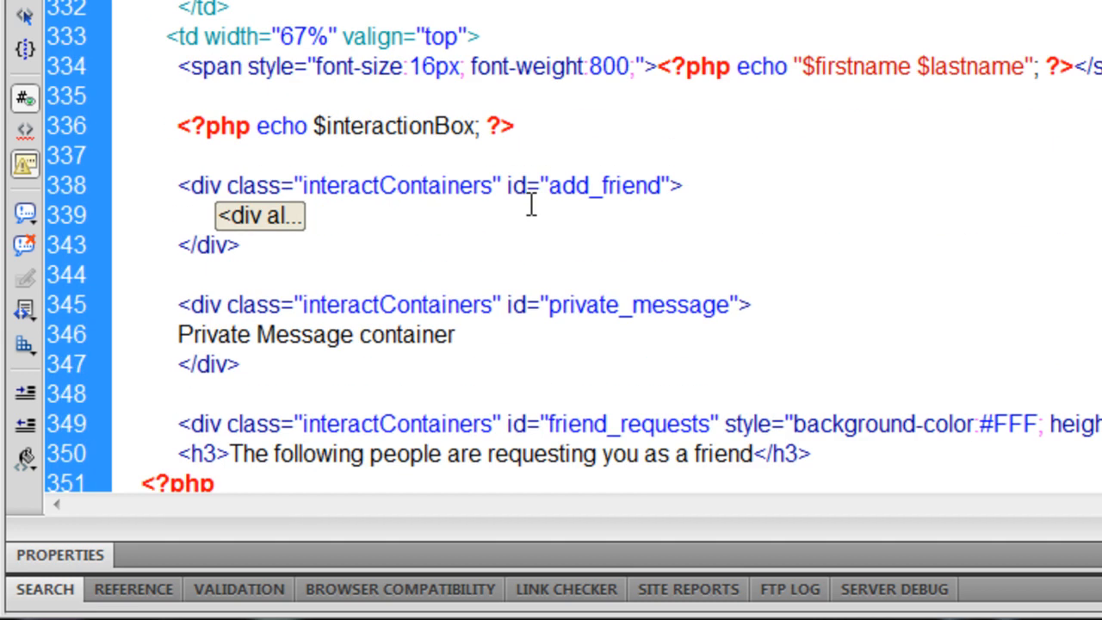
pyautogui.moveTo(400, 37)
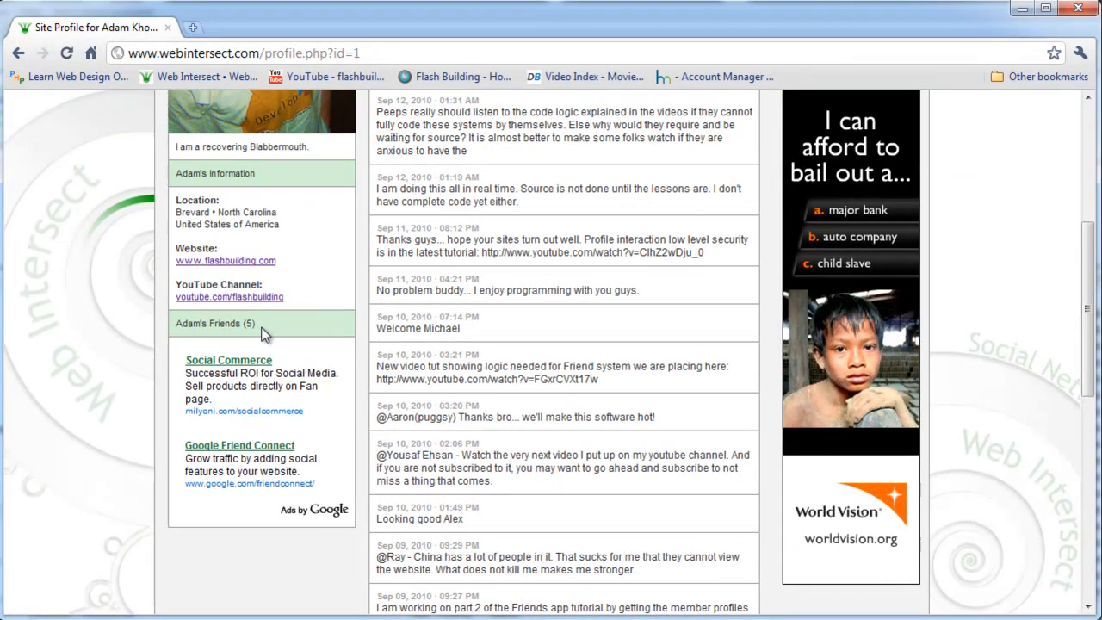
# - Accept a pending friend request on the live profile and scroll to the Friends box
pyautogui.scroll(3)
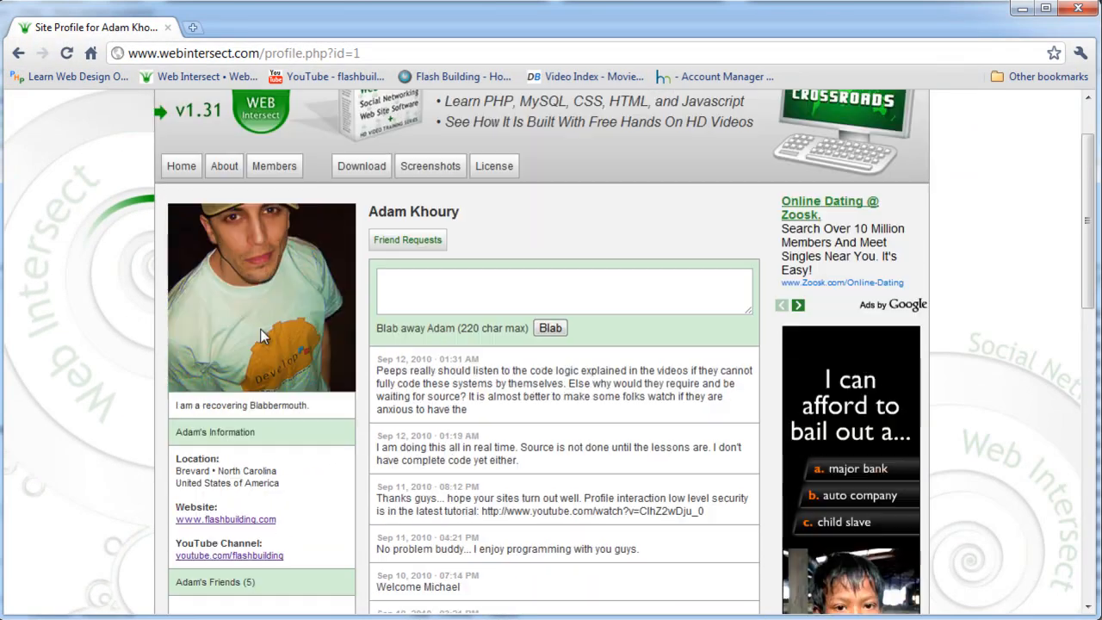
pyautogui.click(408, 239)
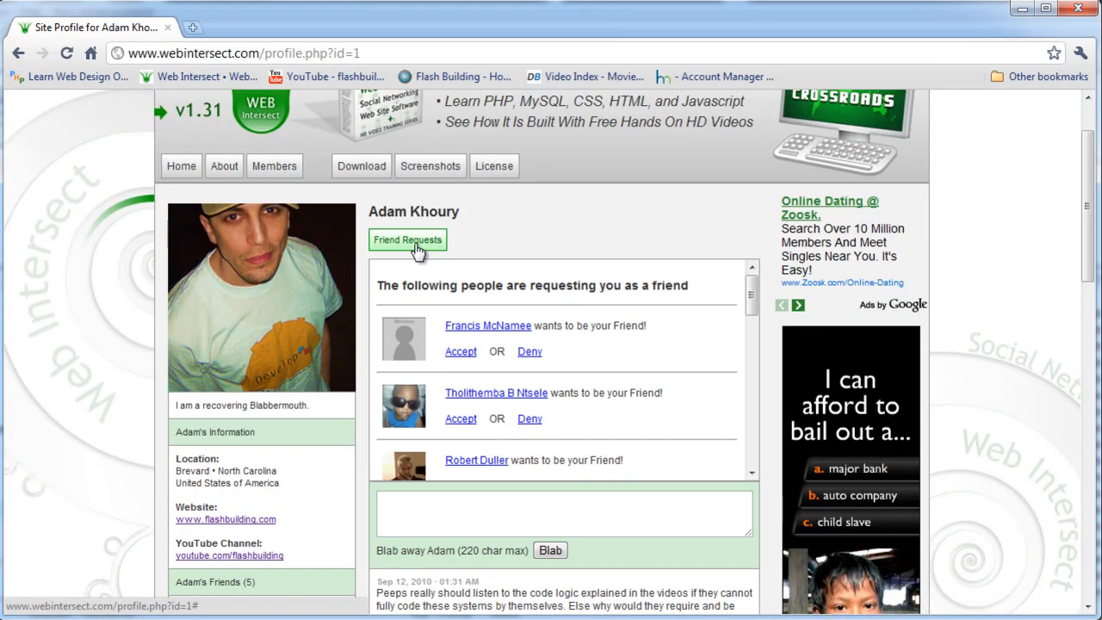
pyautogui.scroll(-3)
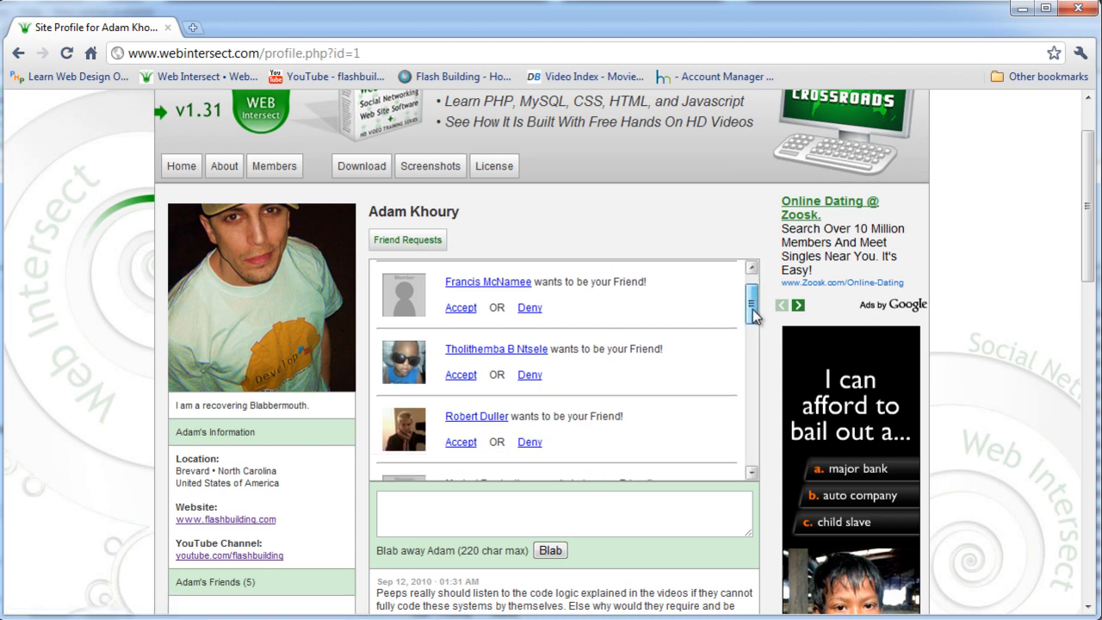
pyautogui.scroll(-3)
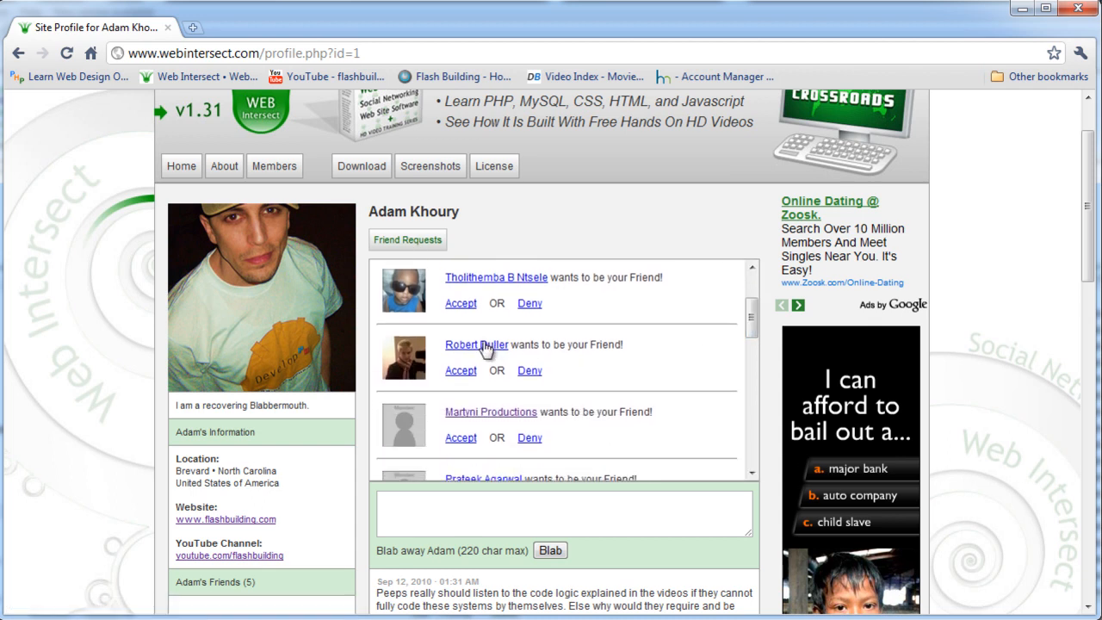
pyautogui.moveTo(461, 373)
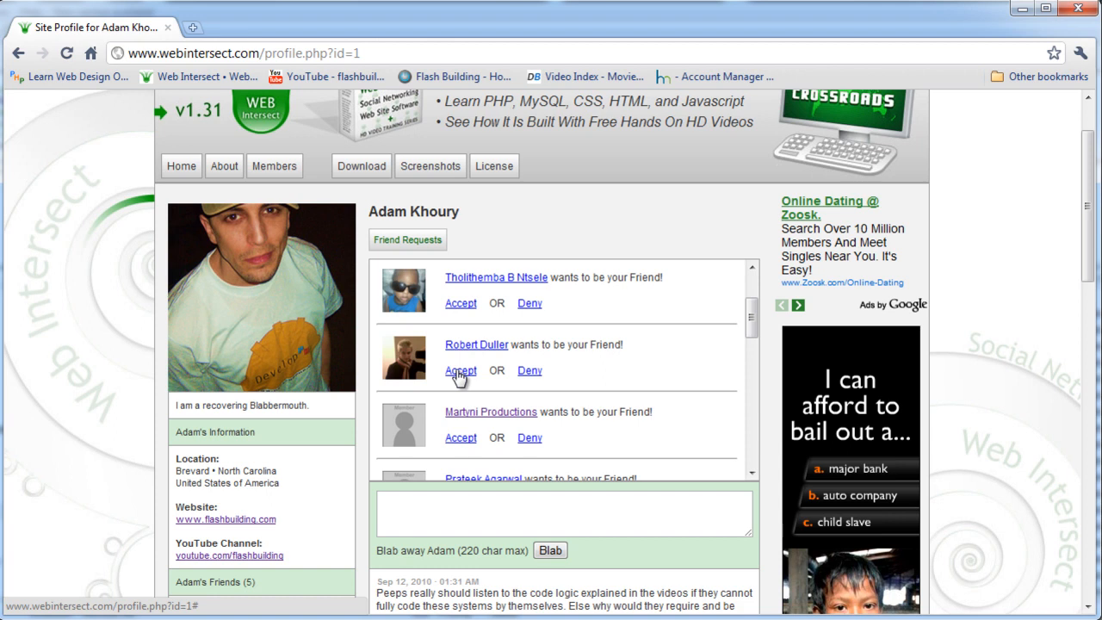
pyautogui.click(460, 370)
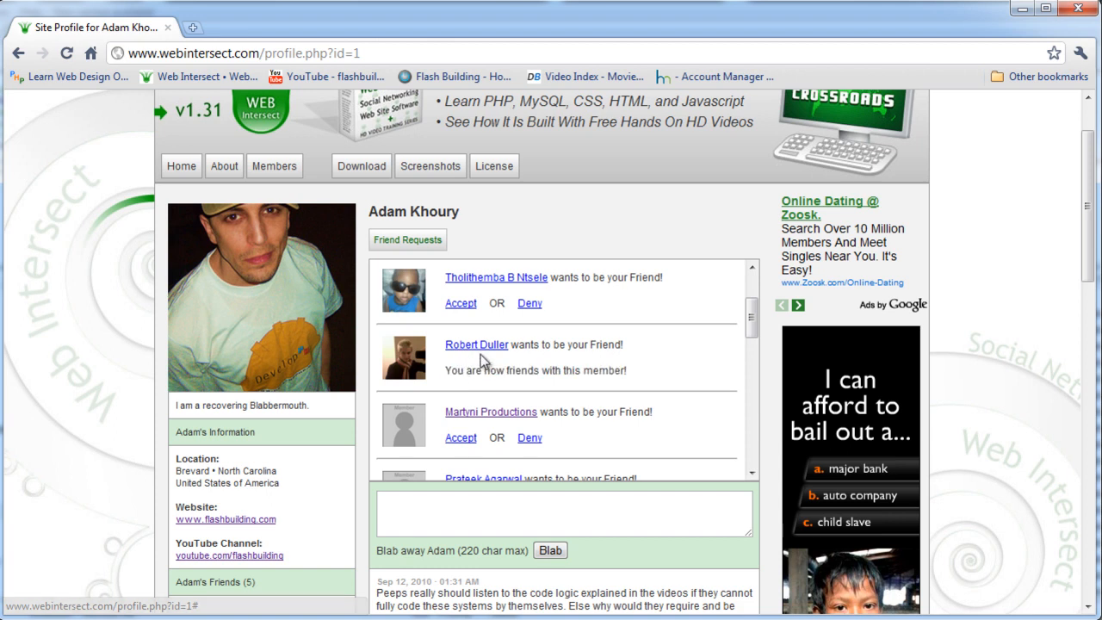
pyautogui.scroll(-3)
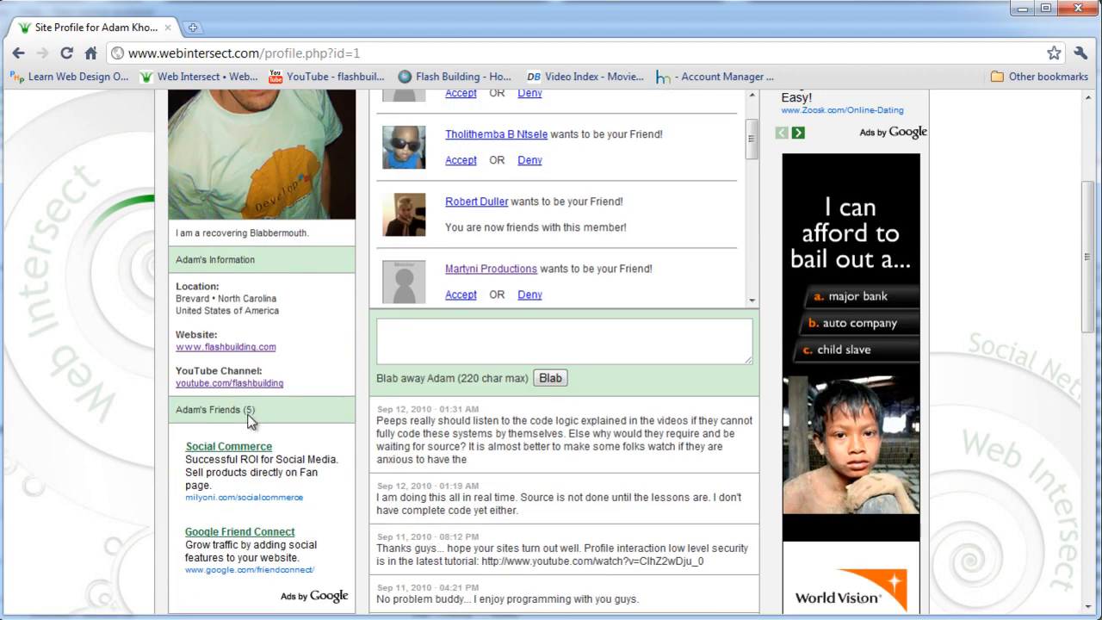
pyautogui.scroll(3)
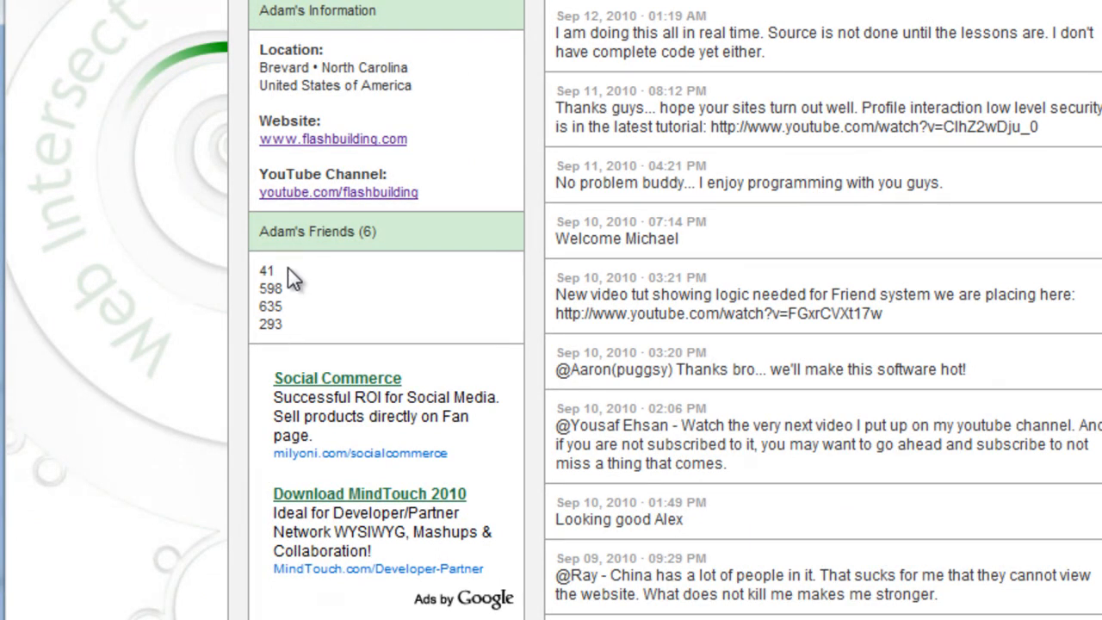
# - Review the Friends (6) box listing the friend id numbers
pyautogui.moveTo(267, 272); pyautogui.dragTo(293, 327)
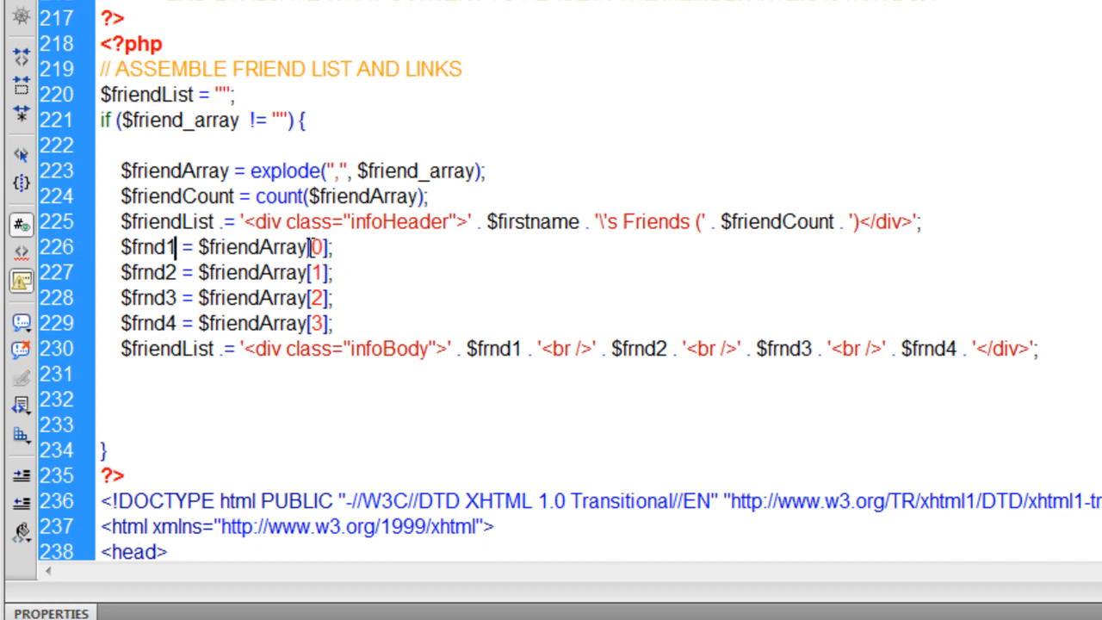
# - Delete the $frnd1–$frnd4 and infoBody lines, adding $friendArray = array_slice($friendArray, 0, 4);
pyautogui.doubleClick(250, 252)
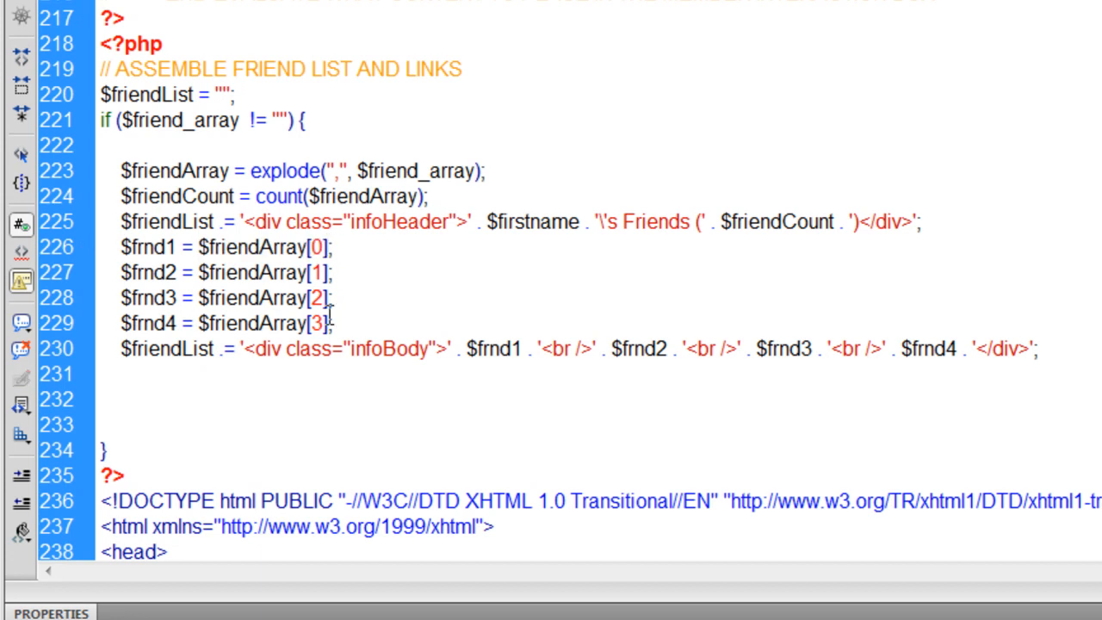
pyautogui.click(330, 273)
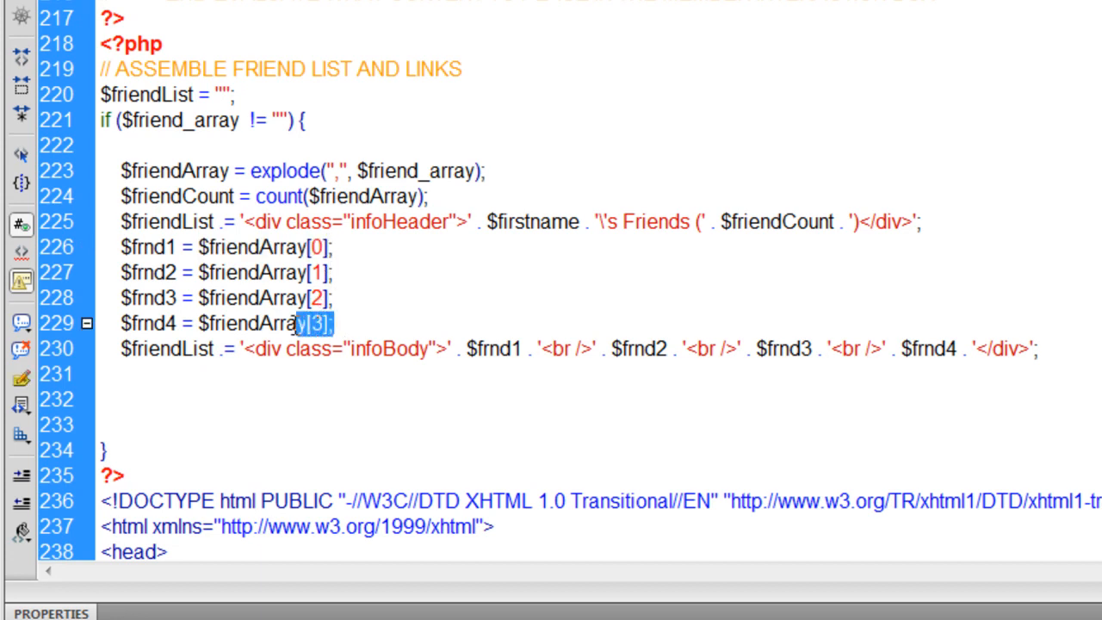
pyautogui.moveTo(181, 273); pyautogui.dragTo(332, 323)
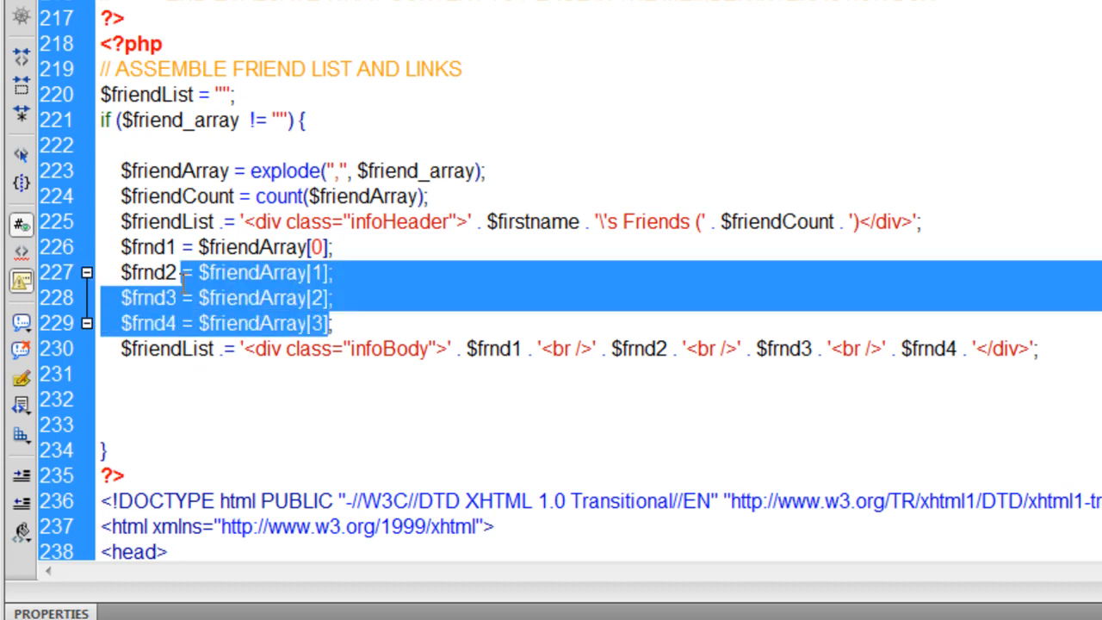
pyautogui.click(382, 323)
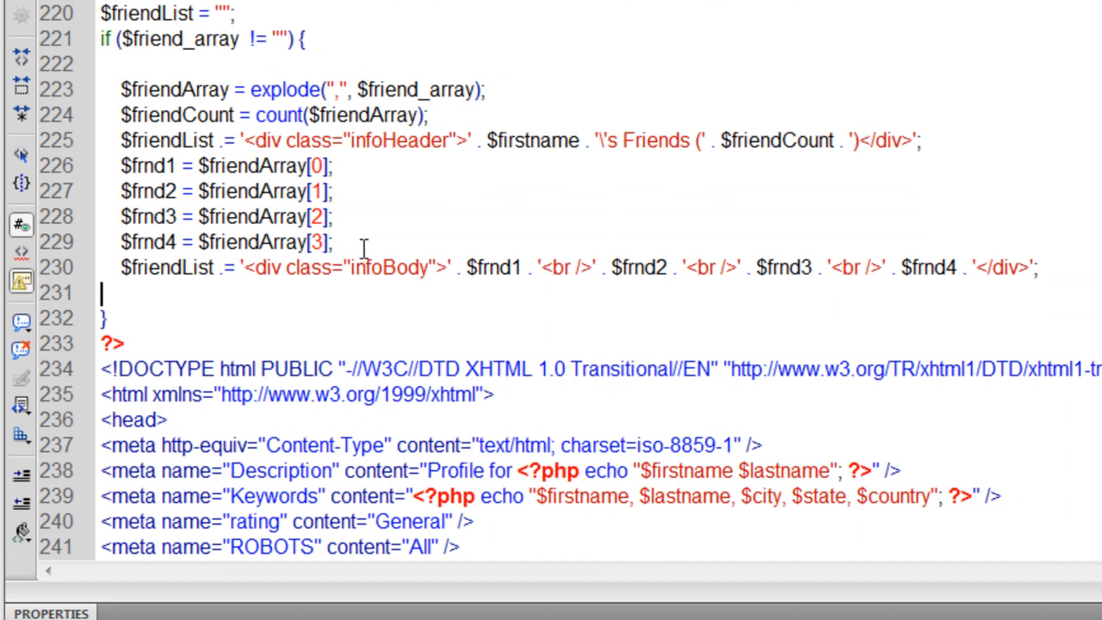
pyautogui.moveTo(121, 166); pyautogui.dragTo(334, 242)
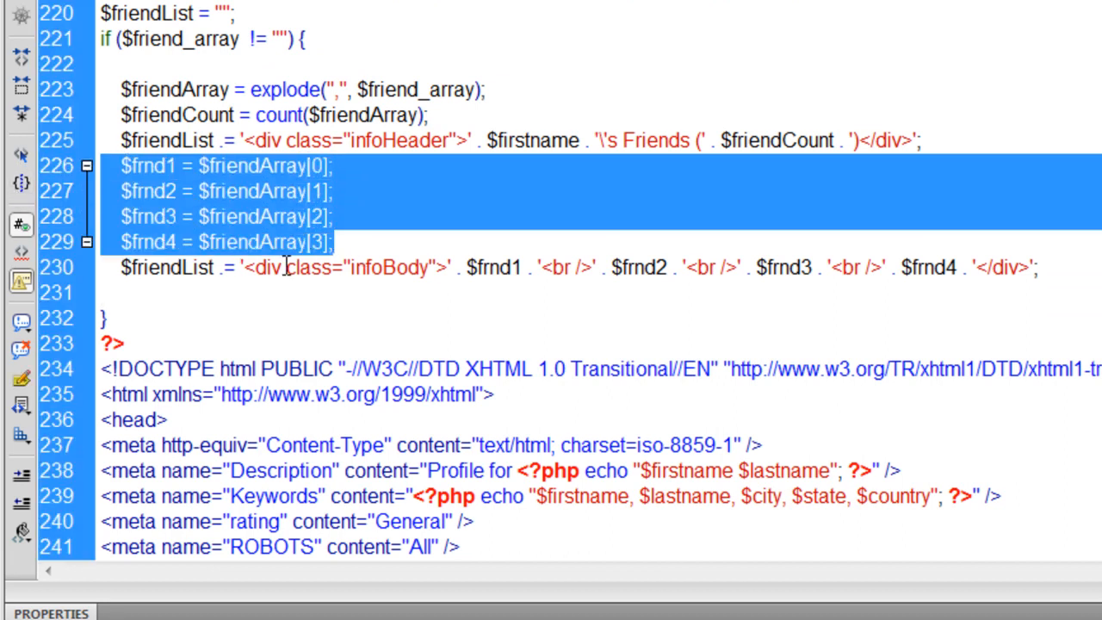
pyautogui.press('Delete')
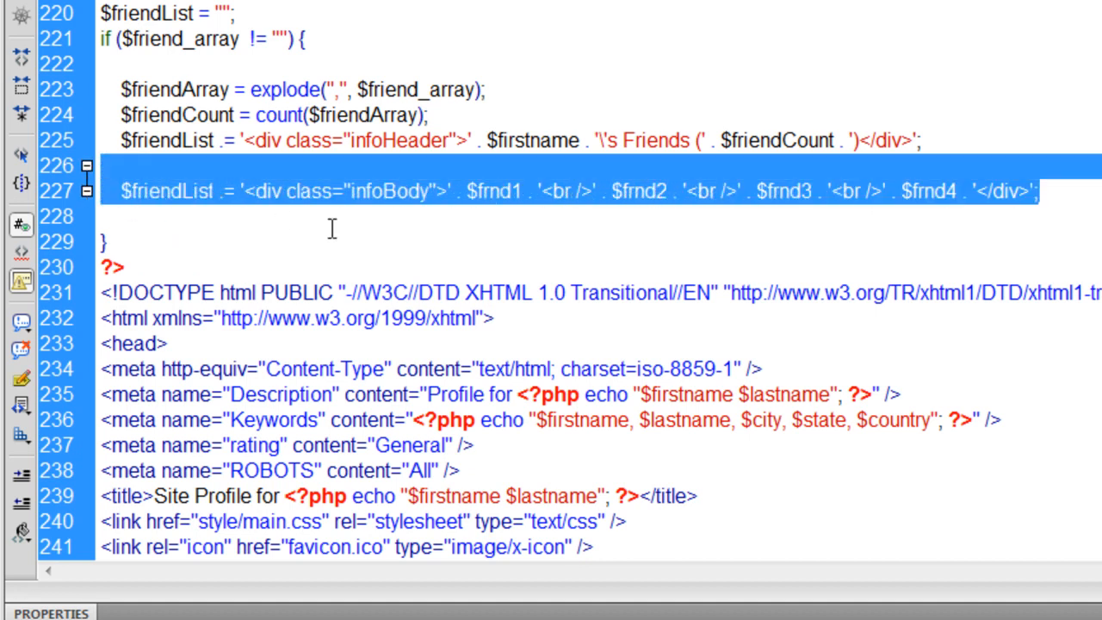
pyautogui.press('Delete')
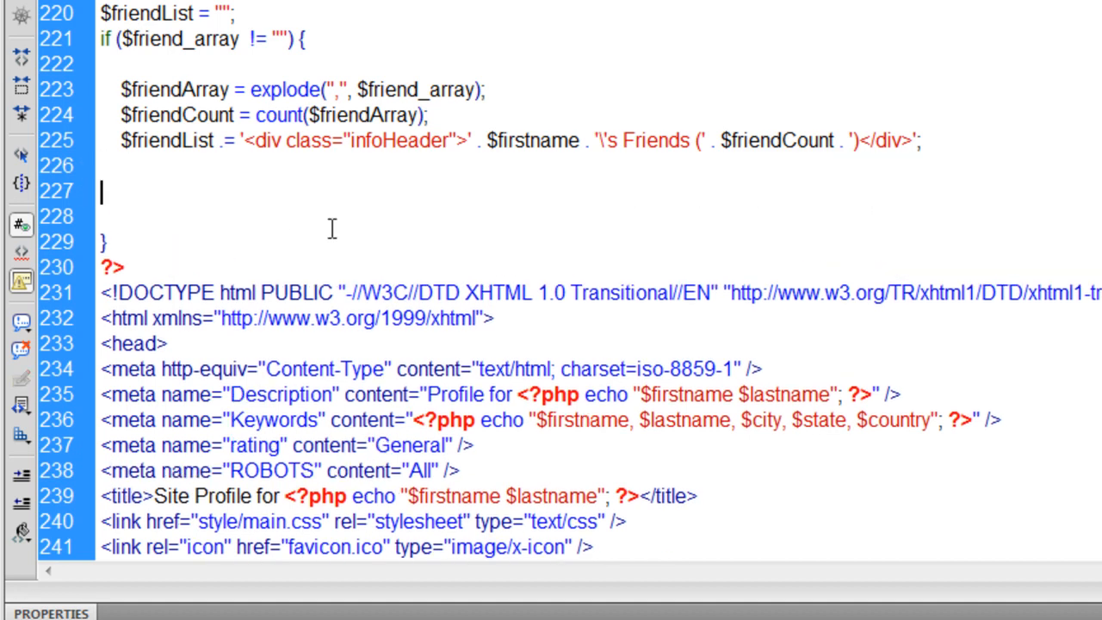
pyautogui.write('$friendArray = array_slice($friendArray, 0, 4);')
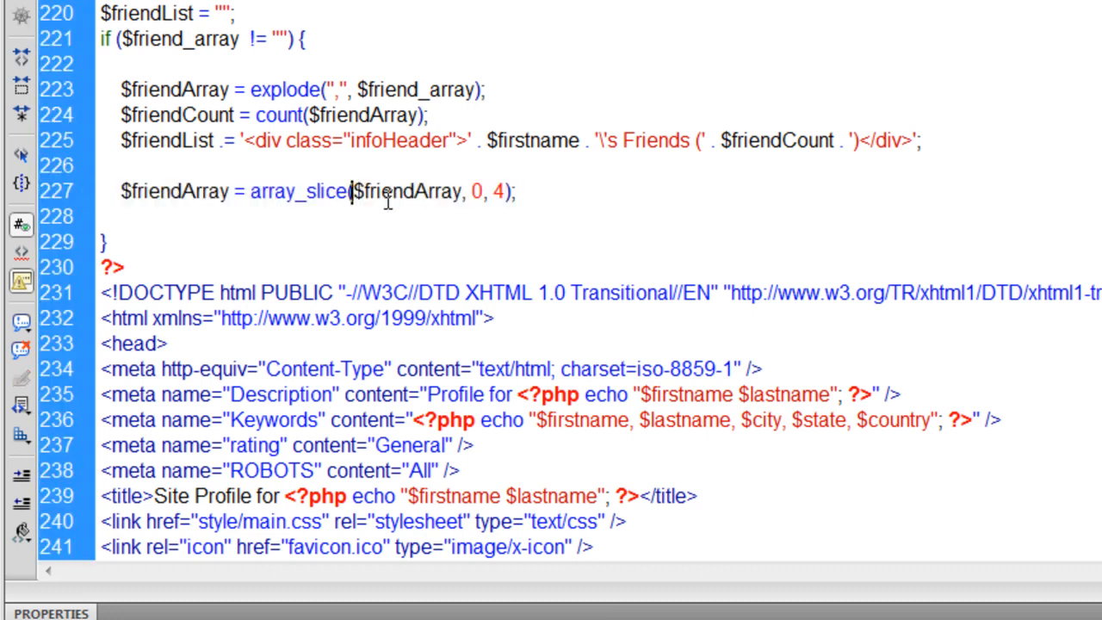
pyautogui.doubleClick(297, 190)
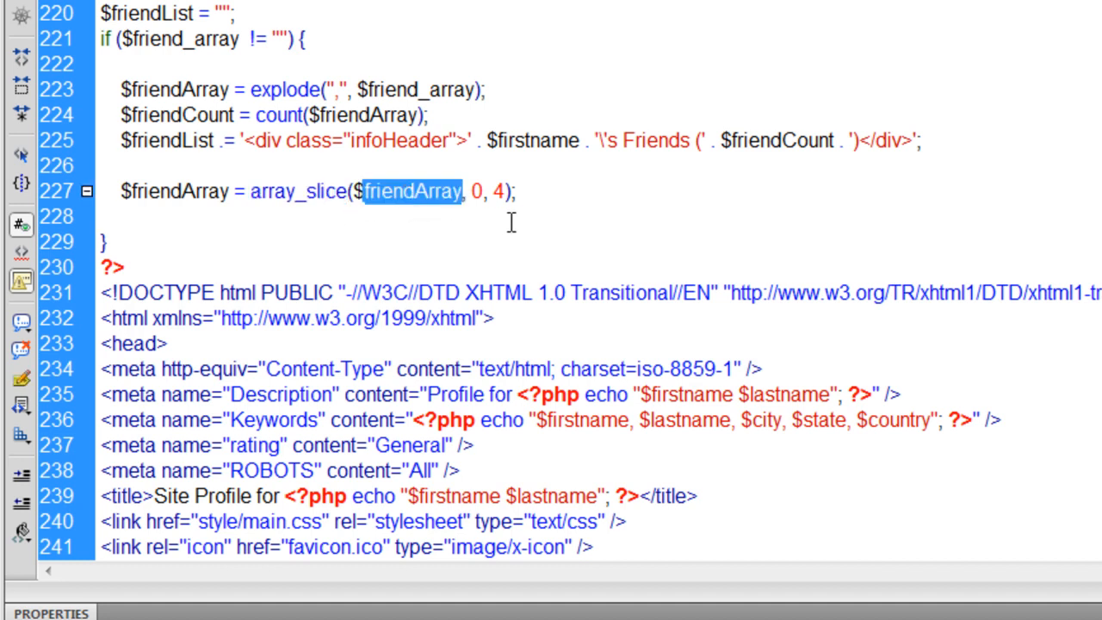
pyautogui.moveTo(531, 216)
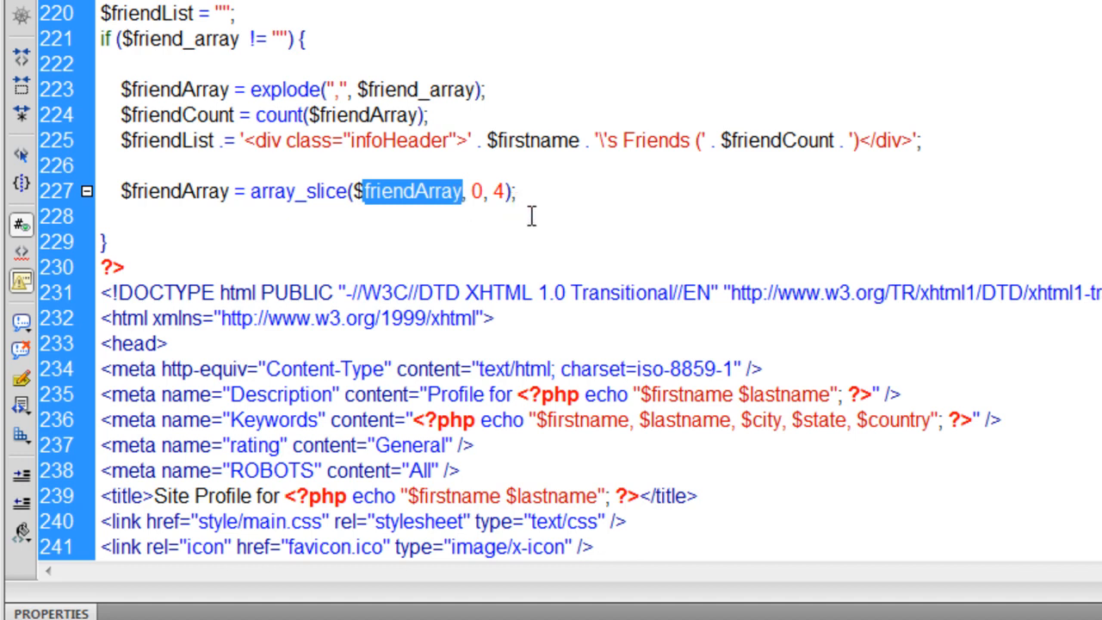
# - Place the array_slice line right after explode(), above $friendCount = count(...)
pyautogui.click(101, 208)
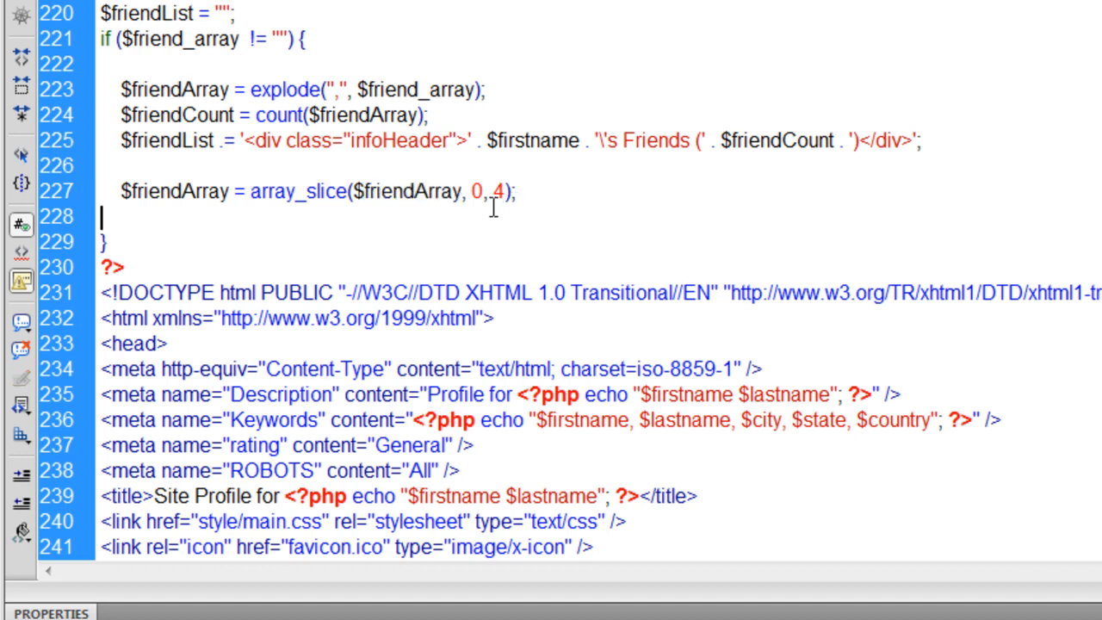
pyautogui.doubleClick(407, 191)
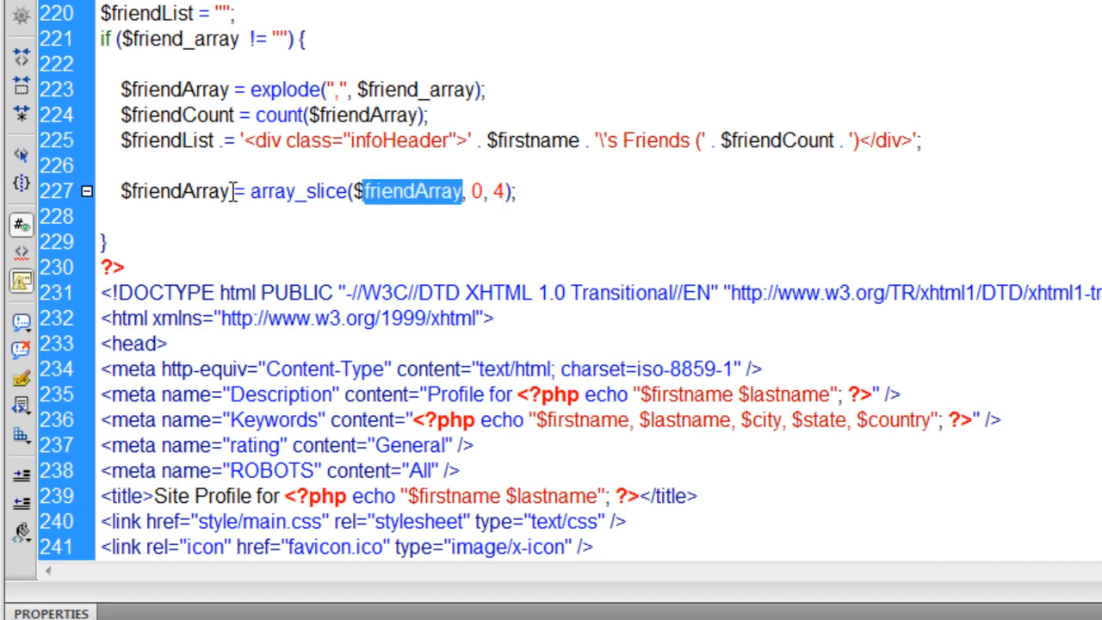
pyautogui.doubleClick(178, 191)
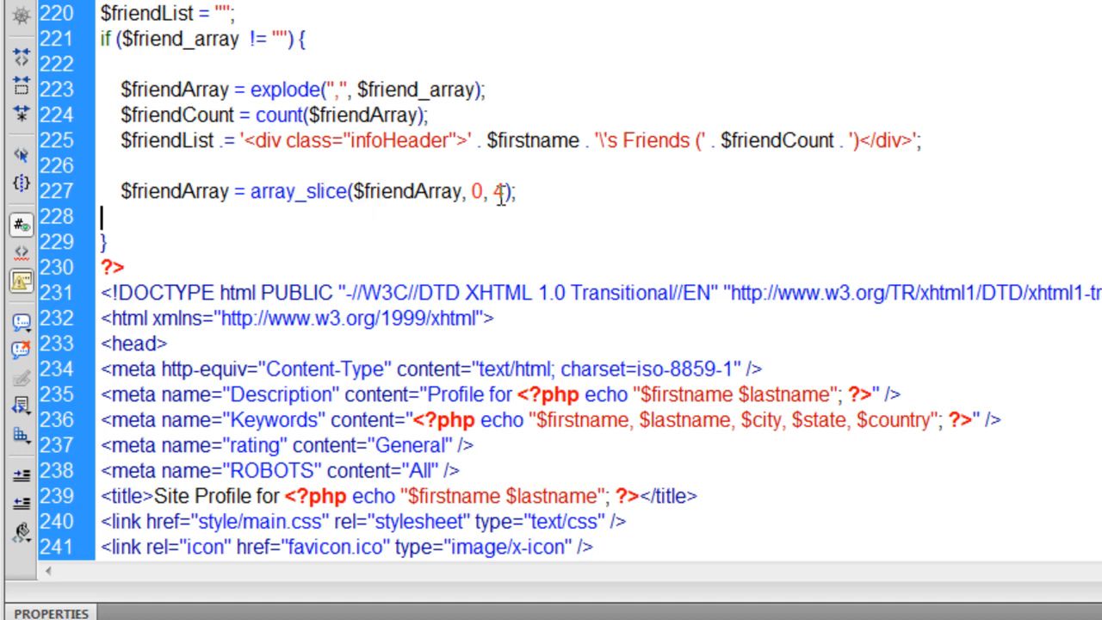
pyautogui.moveTo(356, 191); pyautogui.dragTo(508, 190)
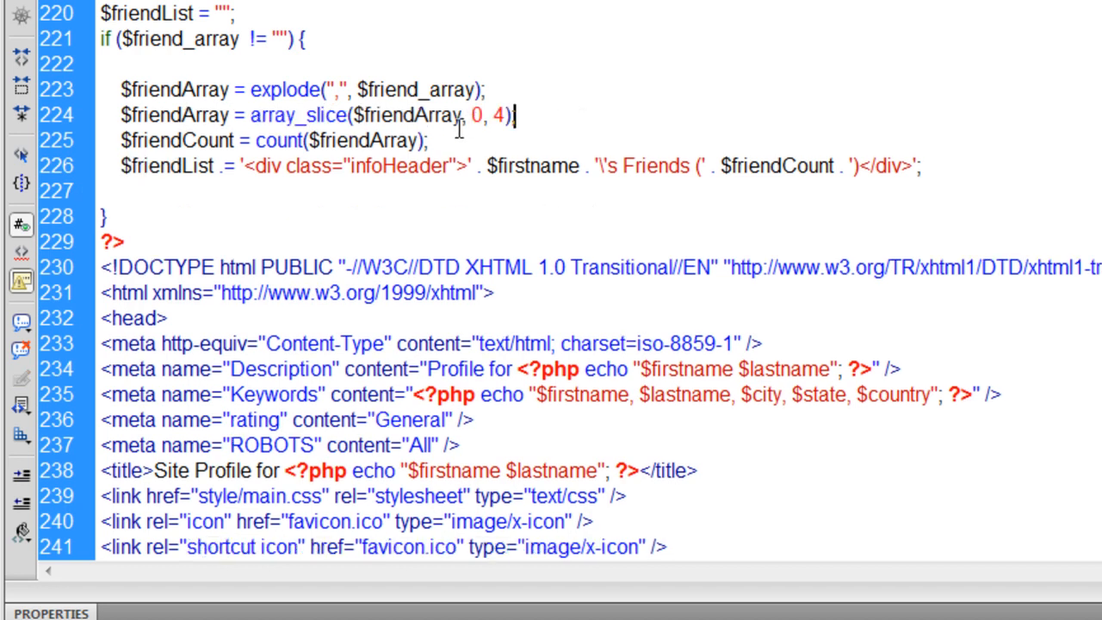
pyautogui.moveTo(284, 115); pyautogui.dragTo(517, 115)
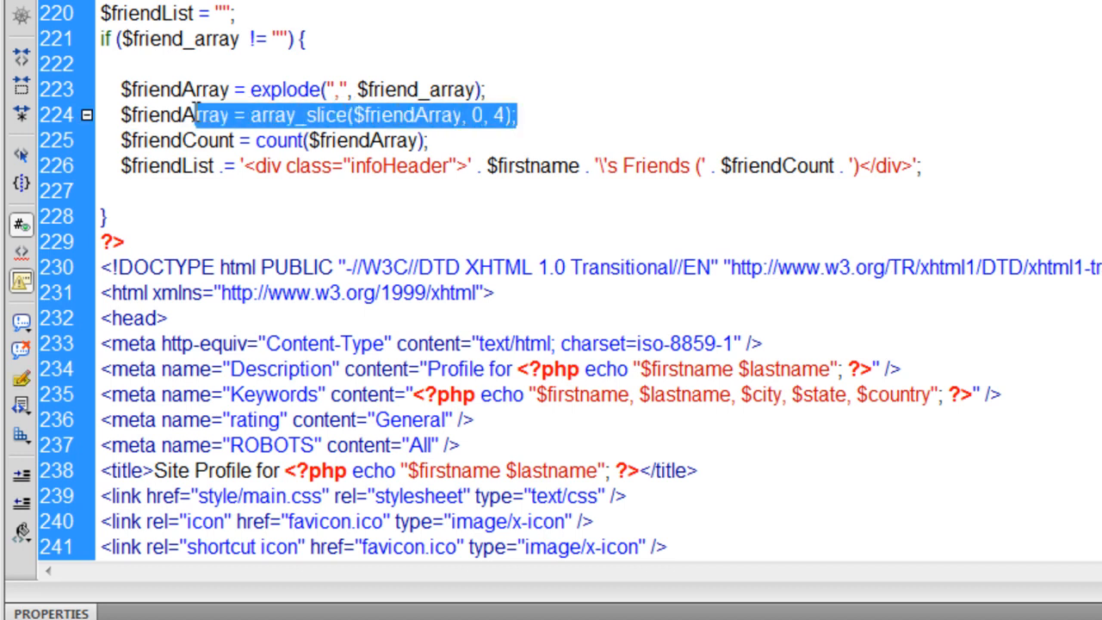
pyautogui.click(432, 141)
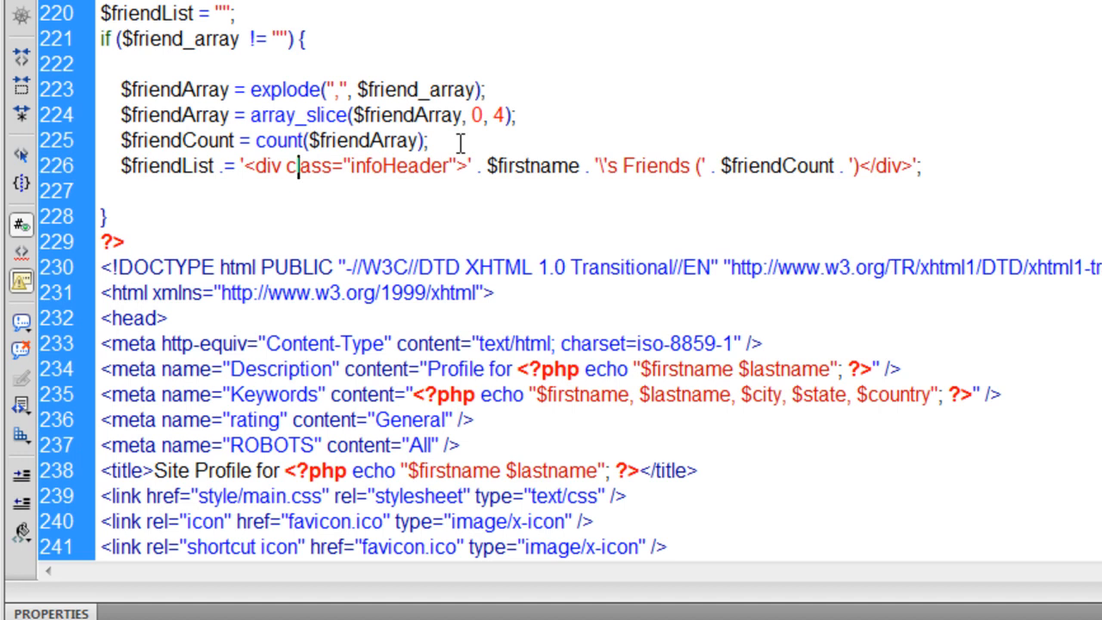
pyautogui.moveTo(472, 115); pyautogui.dragTo(510, 114)
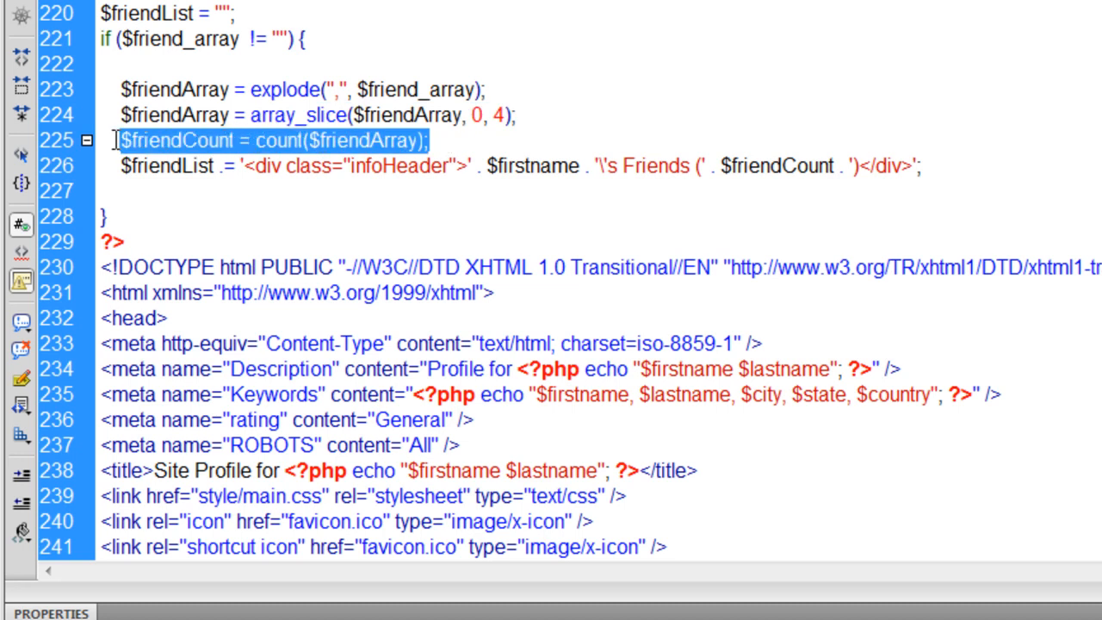
pyautogui.click(444, 136)
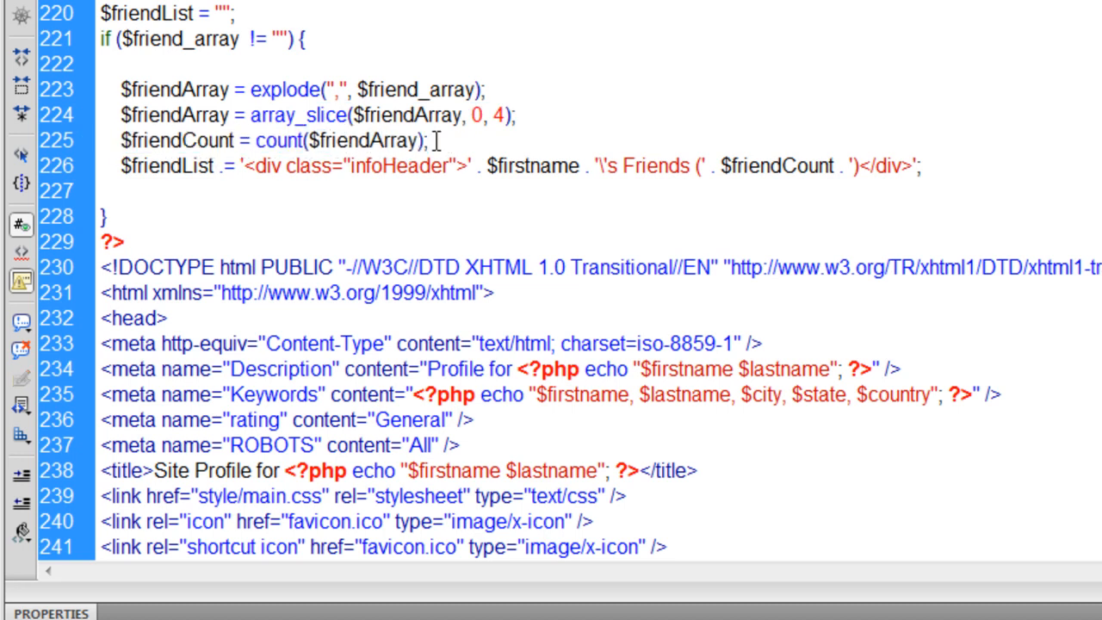
pyautogui.tripleClick(259, 140)
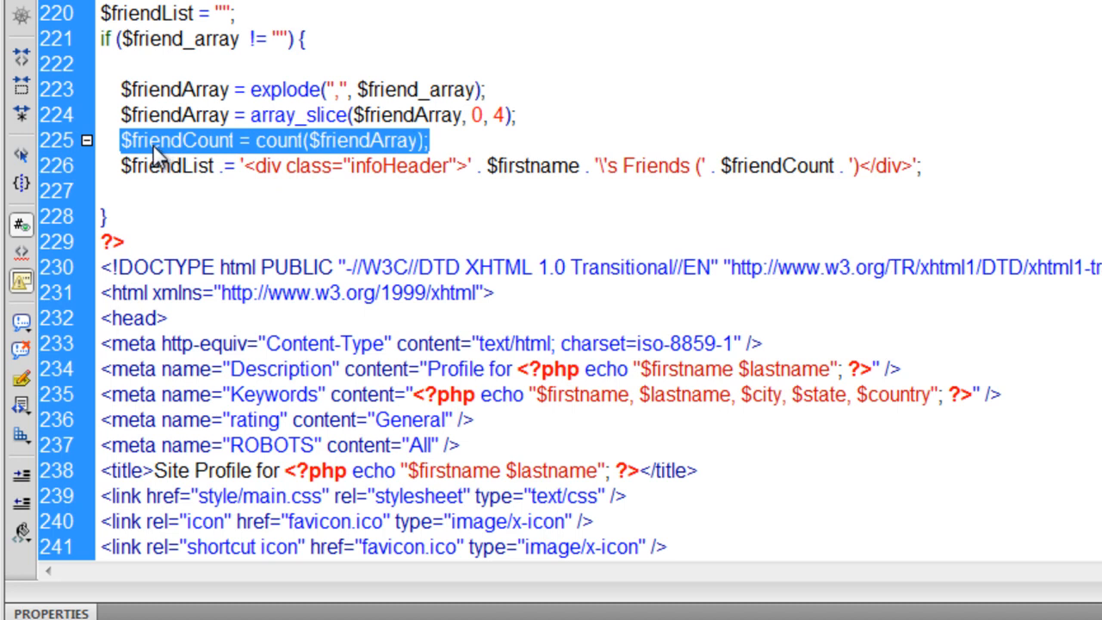
pyautogui.click(148, 140)
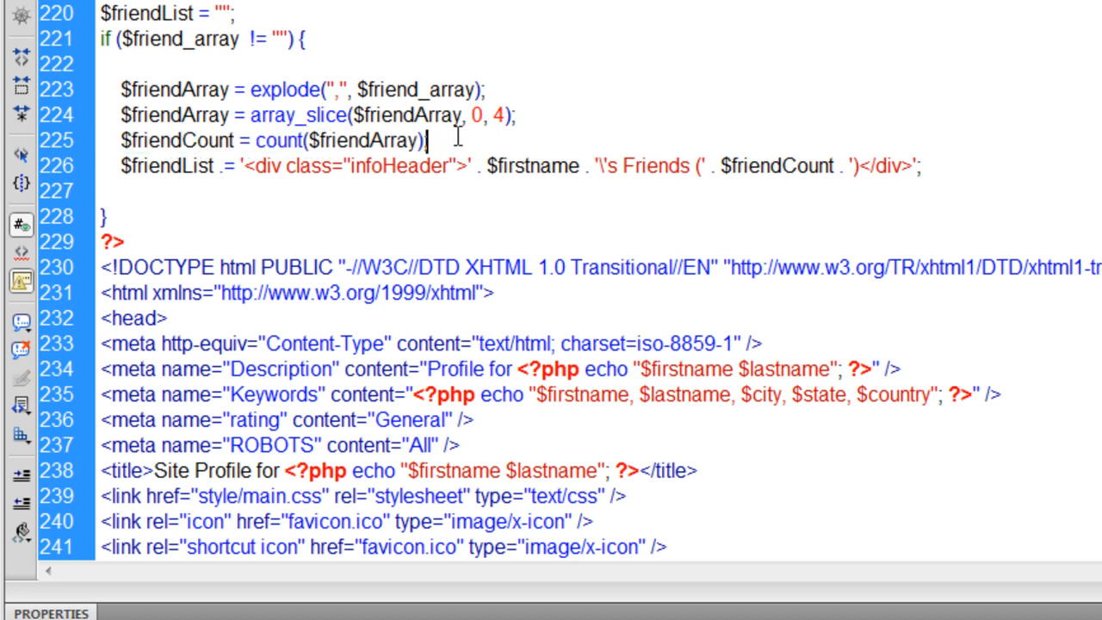
pyautogui.write(';')
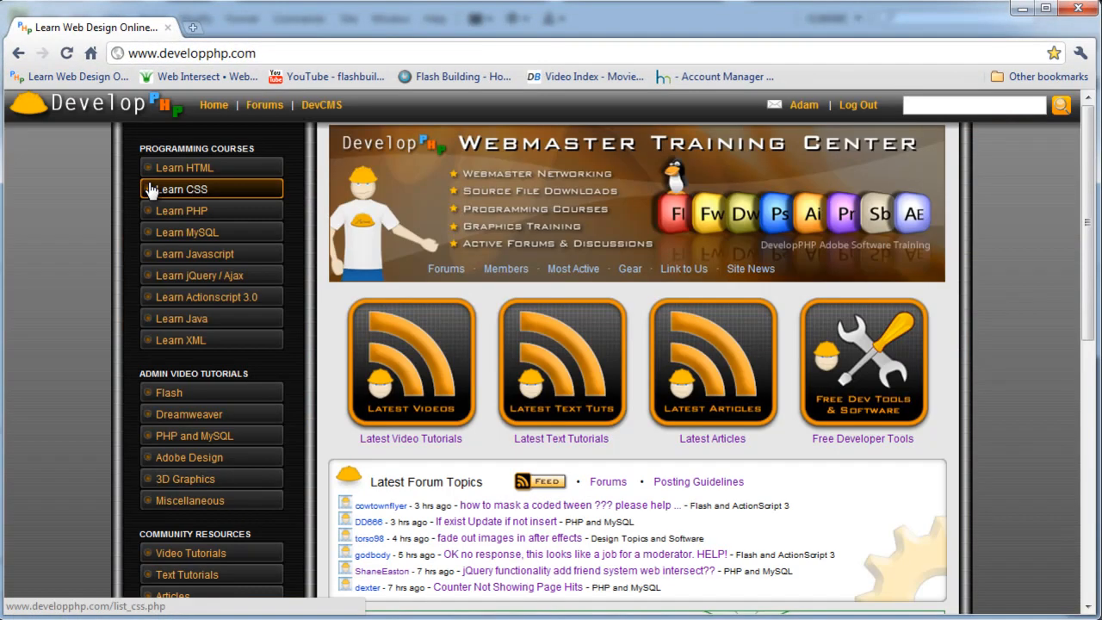
# - Open DevelopPHP's 'Looping or Iterating Over Array Data in PHP' lesson and find its foreach example
pyautogui.click(181, 211)
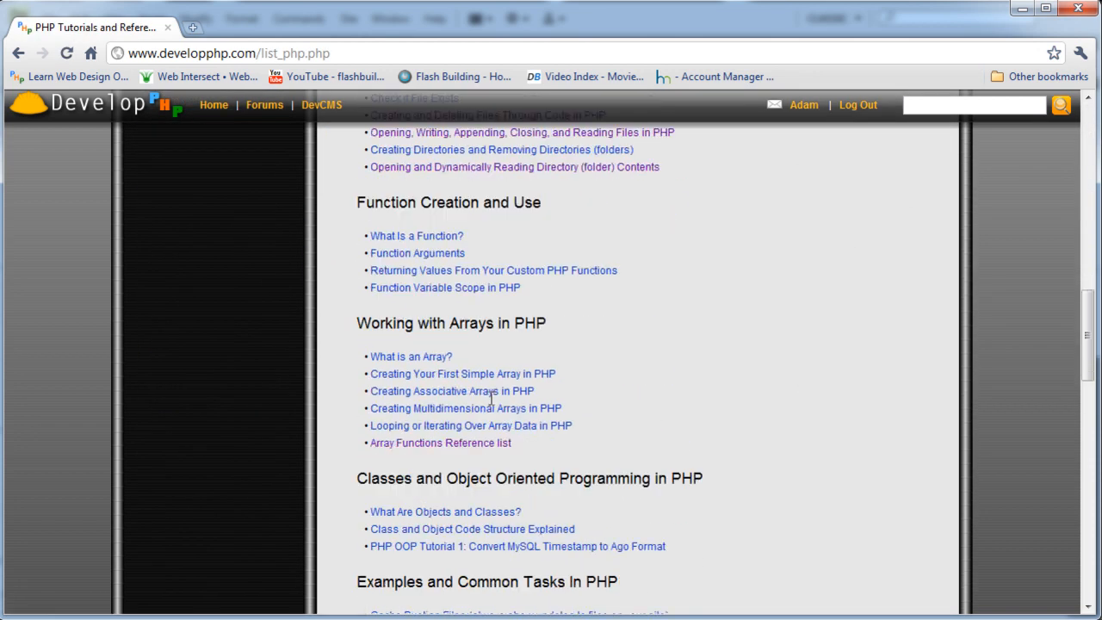
pyautogui.scroll(-3)
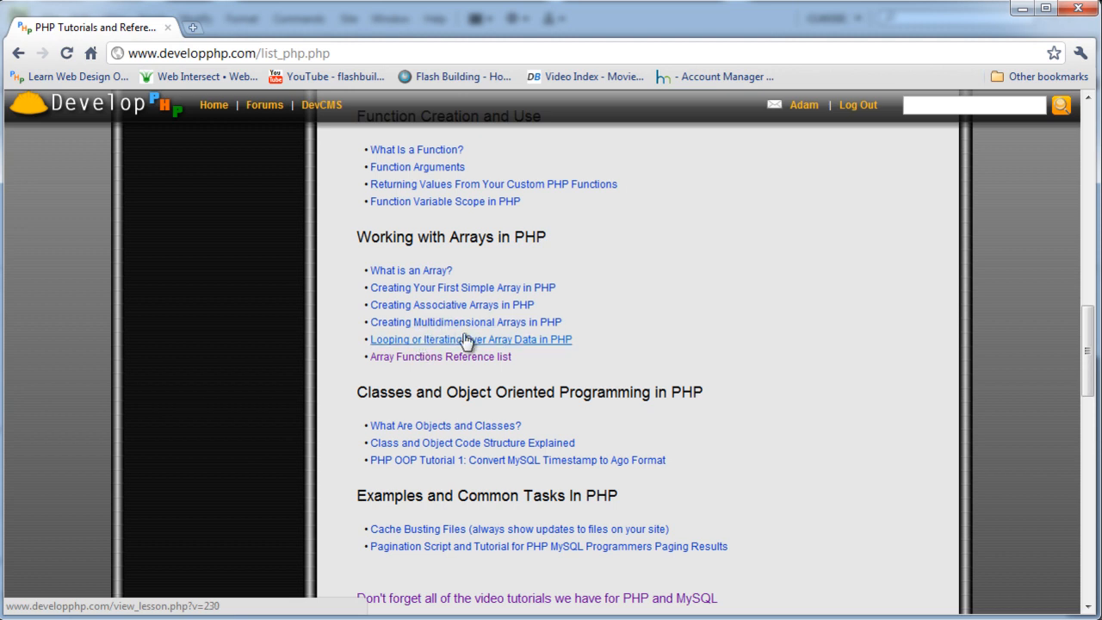
pyautogui.moveTo(529, 349)
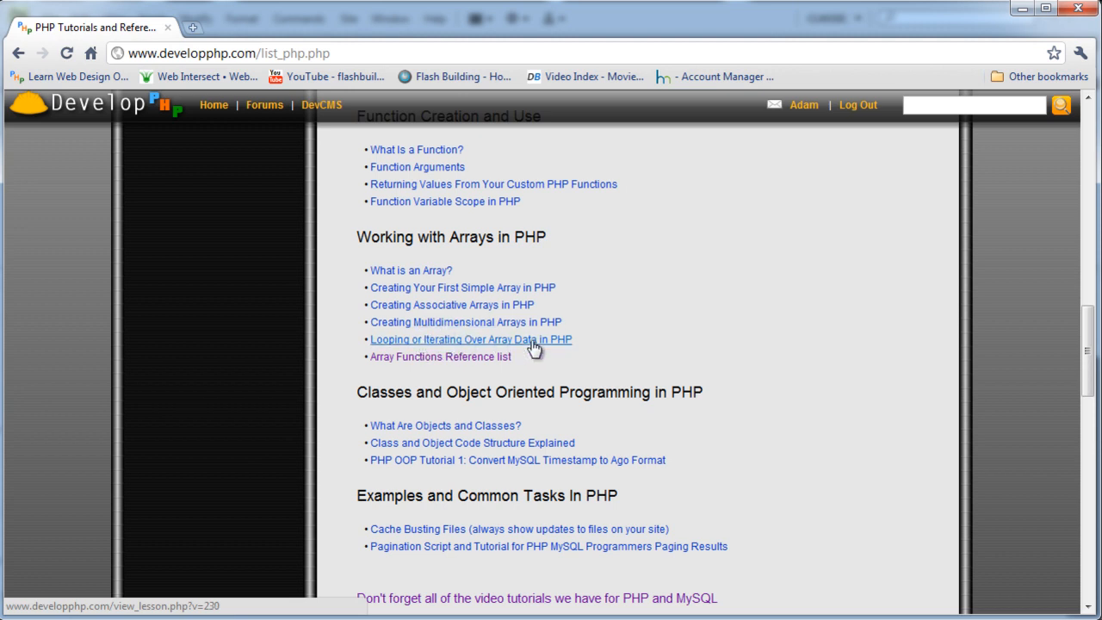
pyautogui.click(469, 339)
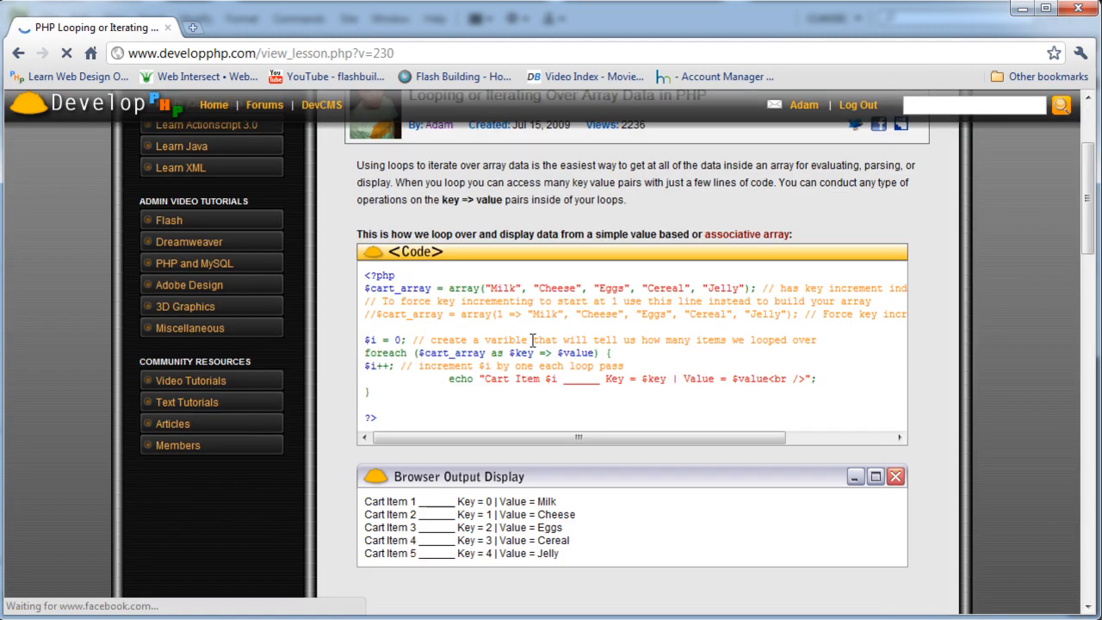
pyautogui.scroll(-3)
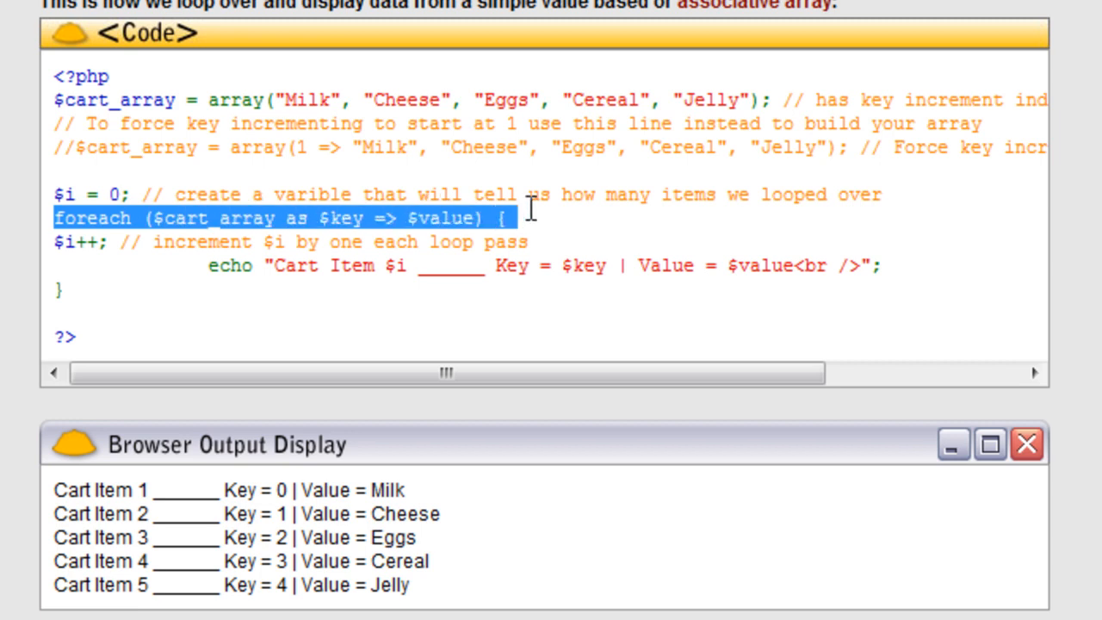
pyautogui.scroll(-3)
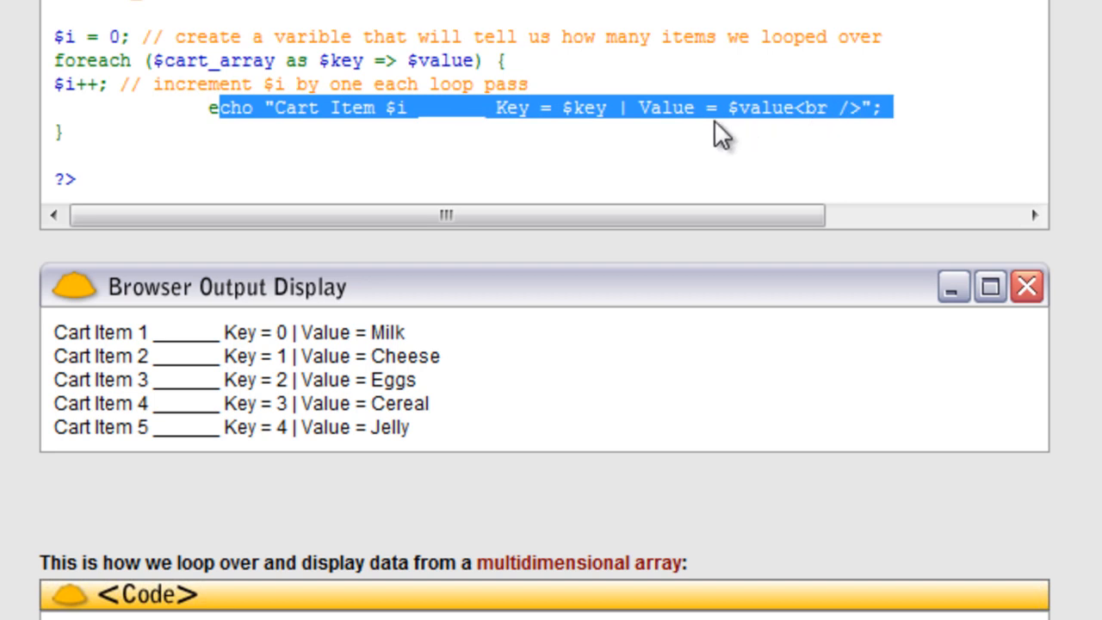
pyautogui.moveTo(711, 133)
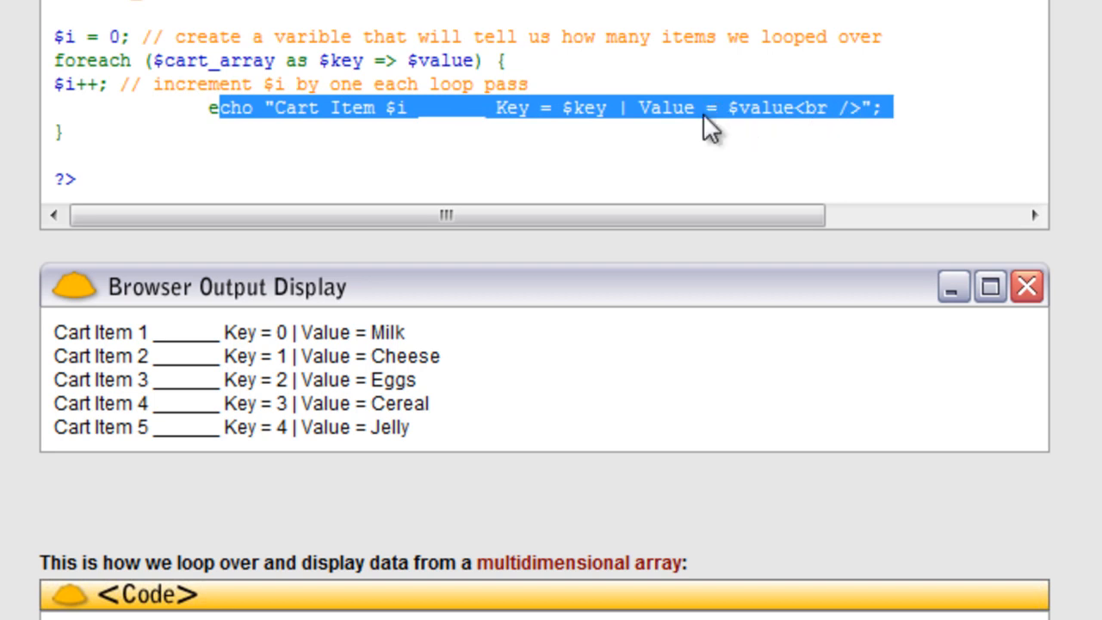
pyautogui.scroll(-3)
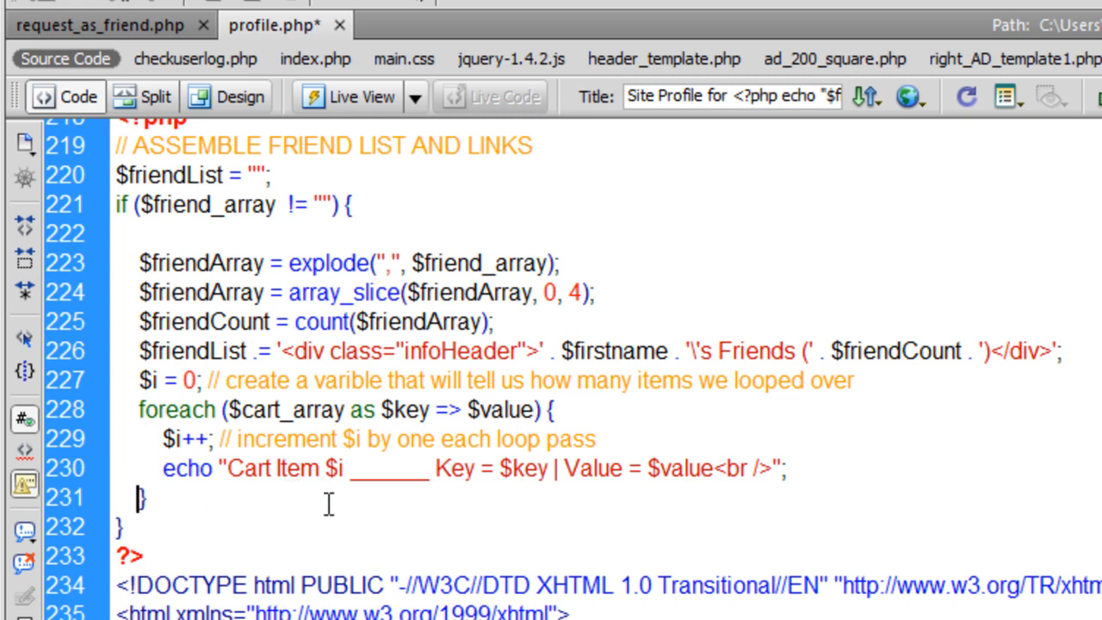
# - Swap $cart_array for $friendArray and make the loop append "$value<br />" to $friendList
pyautogui.doubleClick(293, 410)
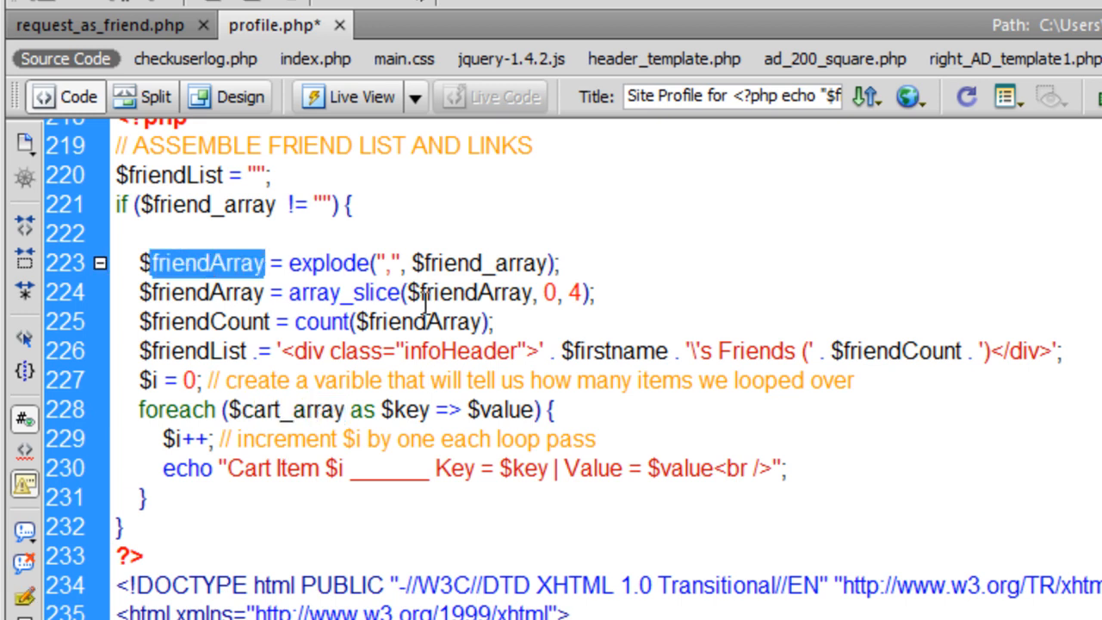
pyautogui.write('$friendArray')
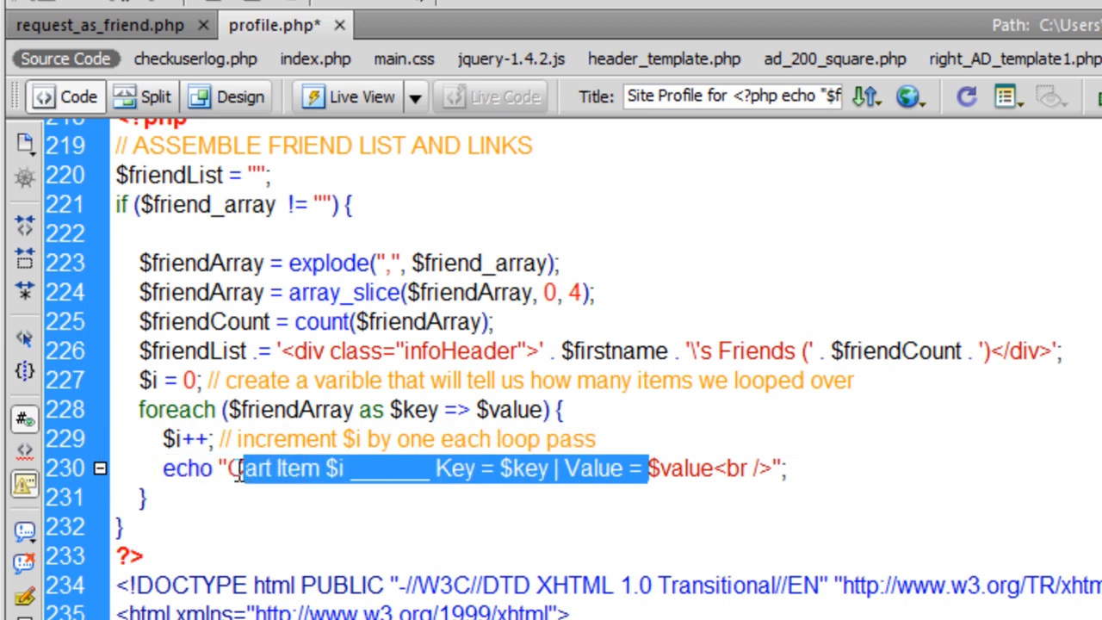
pyautogui.write('$friendList .= "$value";')
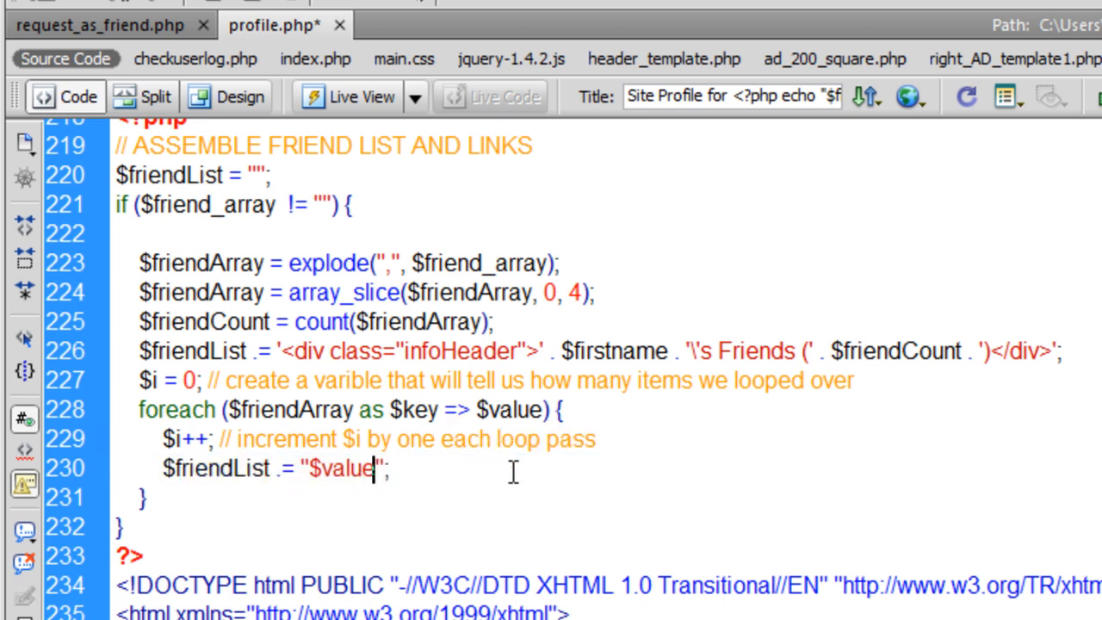
pyautogui.write('<br />')
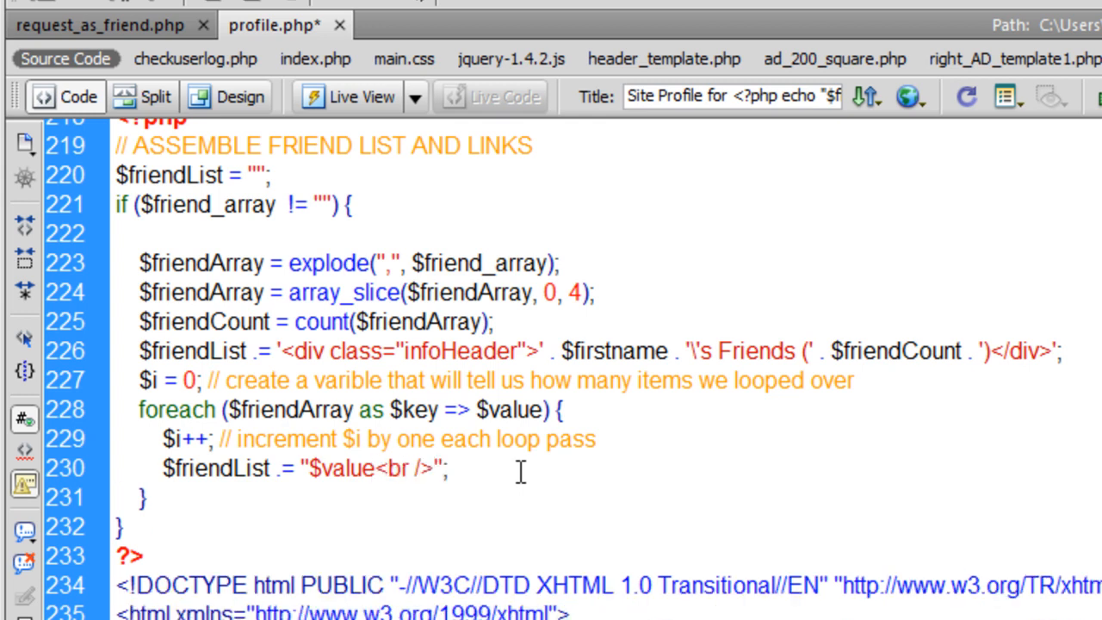
pyautogui.click(420, 470)
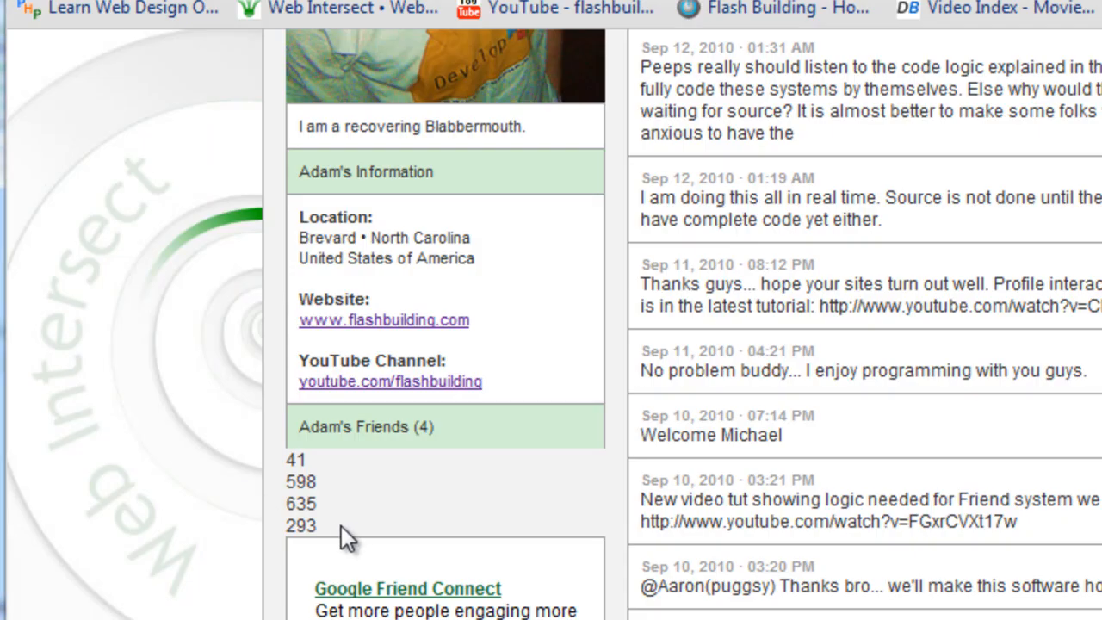
# - Scroll the live profile page to the Friends (4) box listing four friend IDs
pyautogui.moveTo(345, 533); pyautogui.dragTo(297, 457)
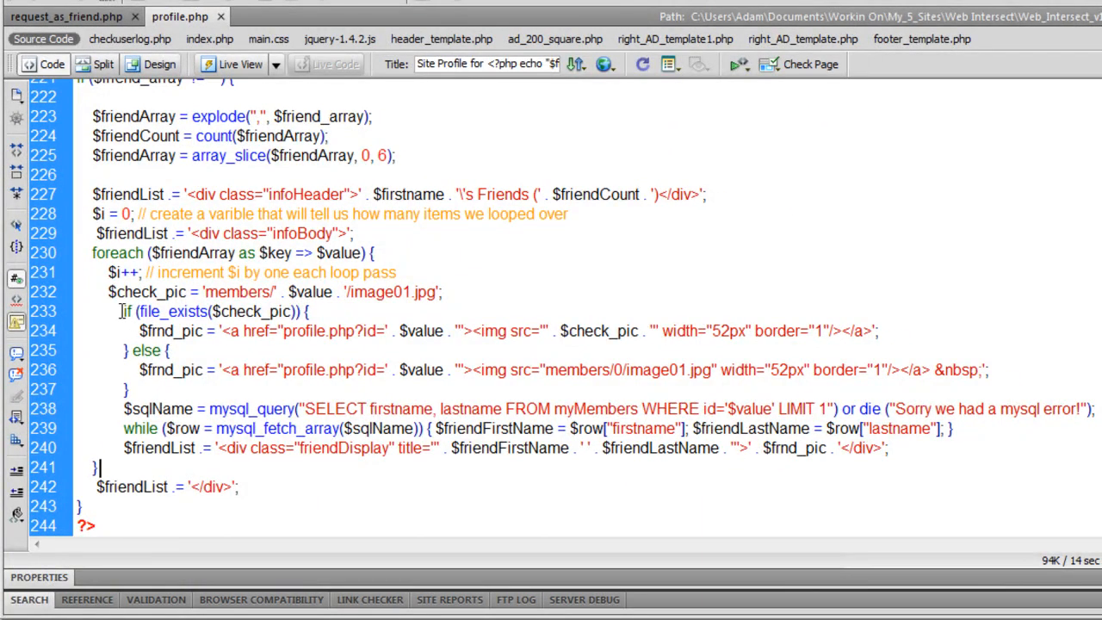
# - Select the foreach loop body that builds each friend thumbnail in profile.php
pyautogui.moveTo(110, 292); pyautogui.dragTo(173, 408)
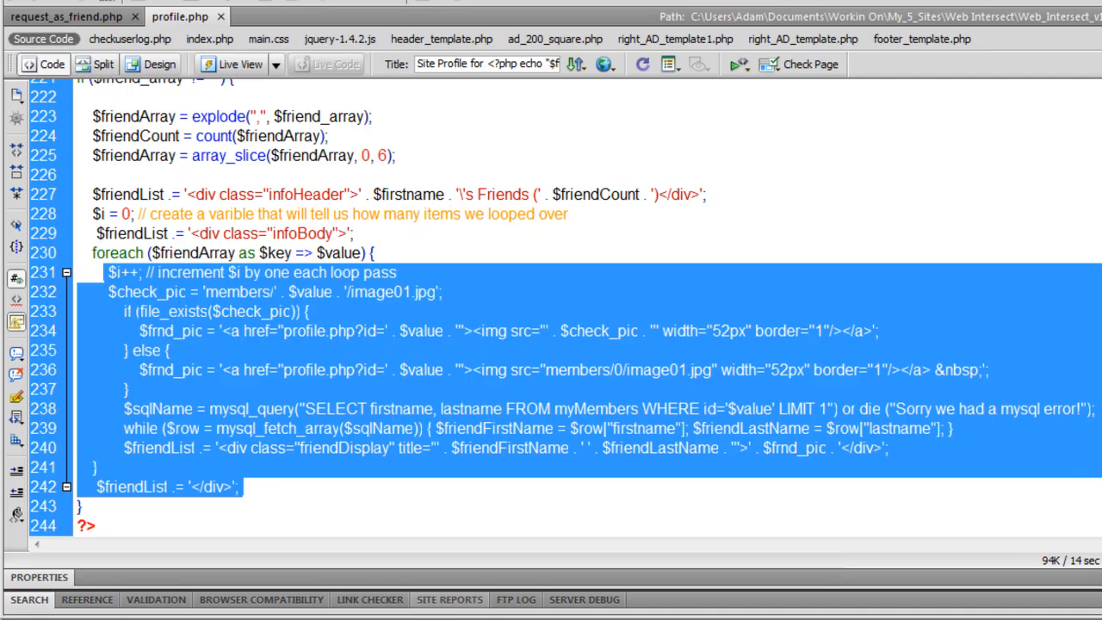
pyautogui.moveTo(299, 395)
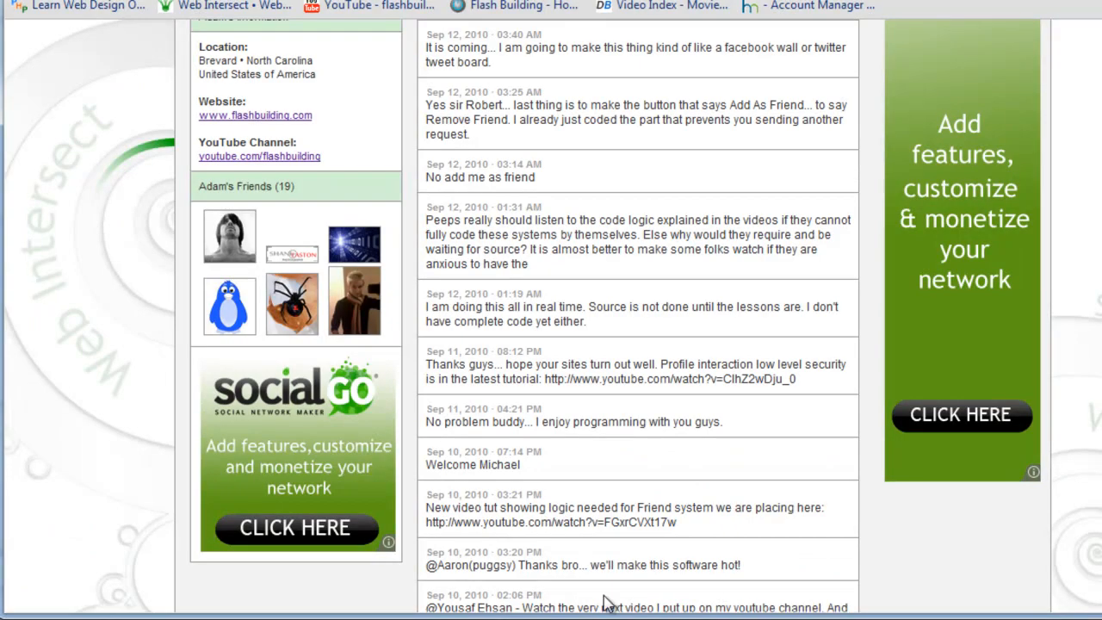
pyautogui.moveTo(354, 302)
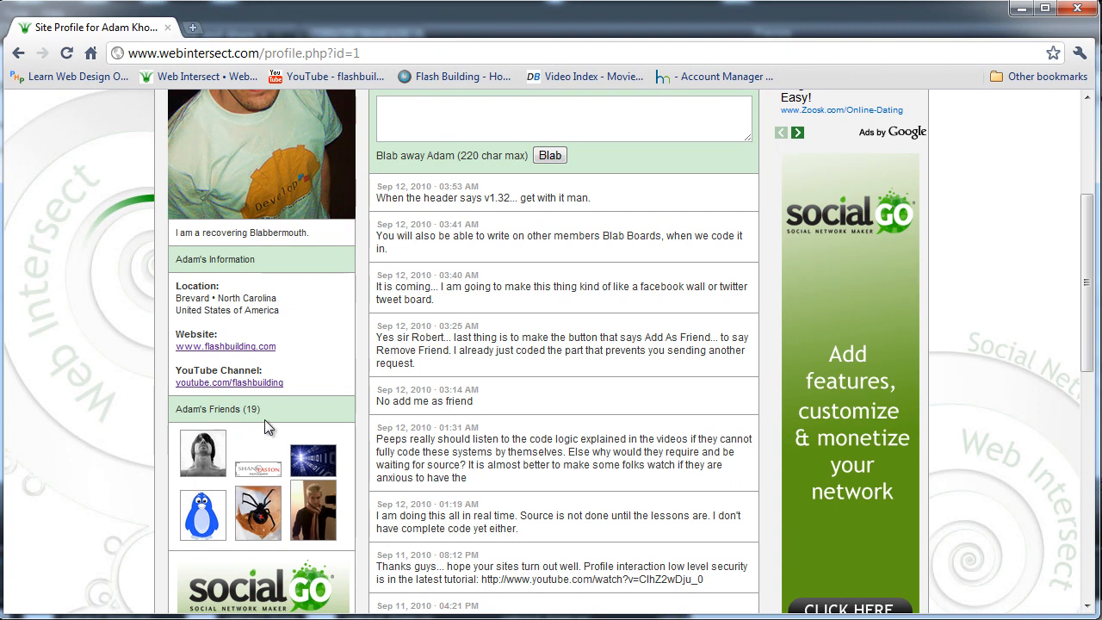
pyautogui.moveTo(341, 435)
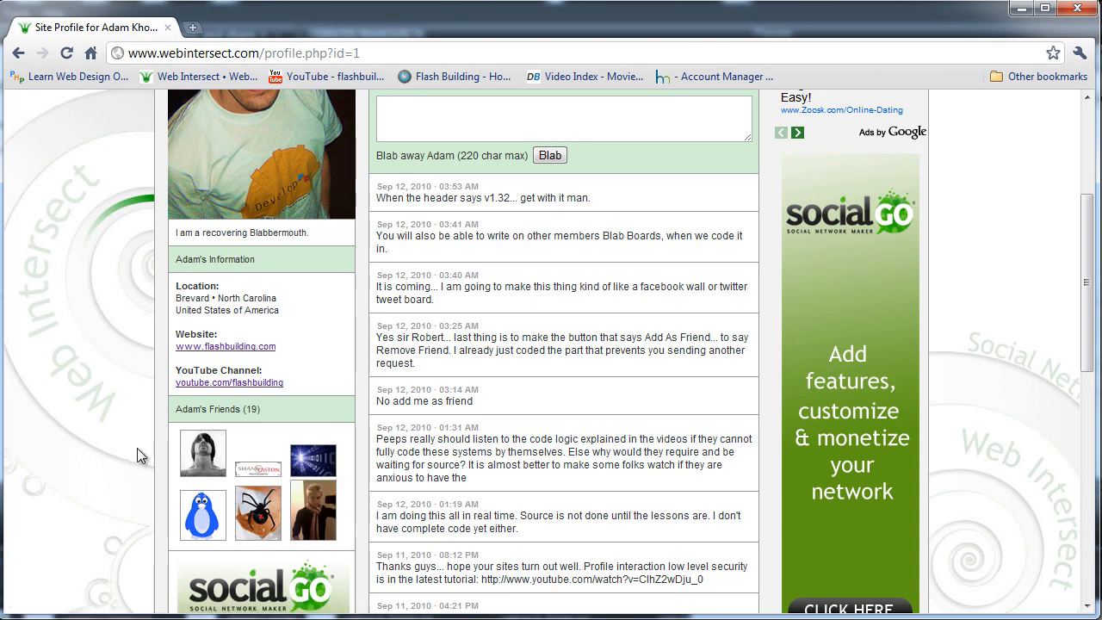
pyautogui.moveTo(202, 526)
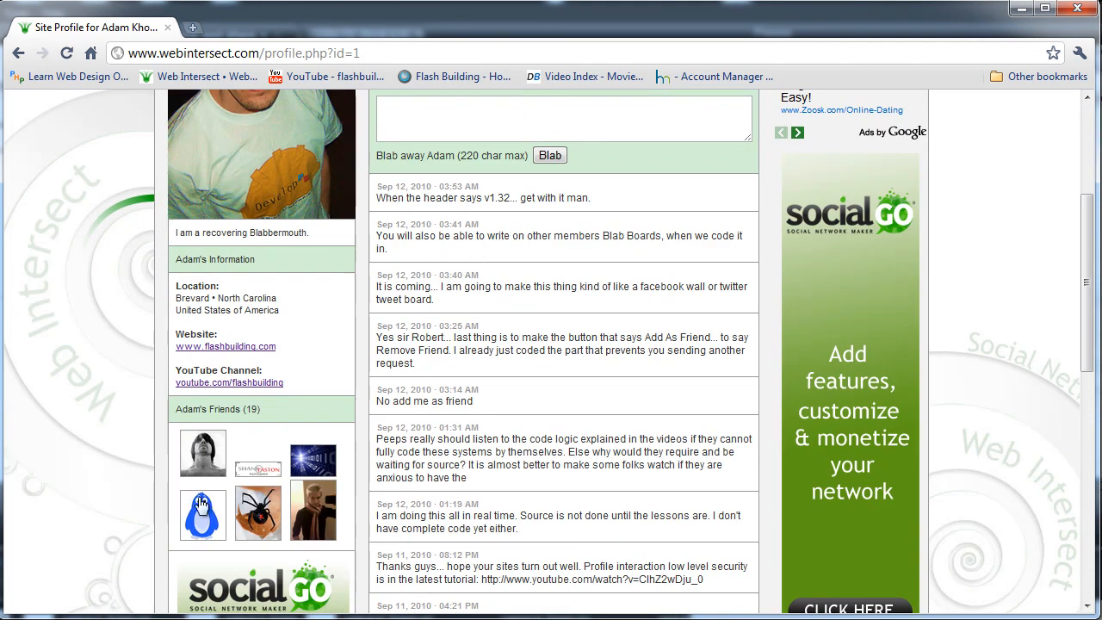
pyautogui.click(203, 456)
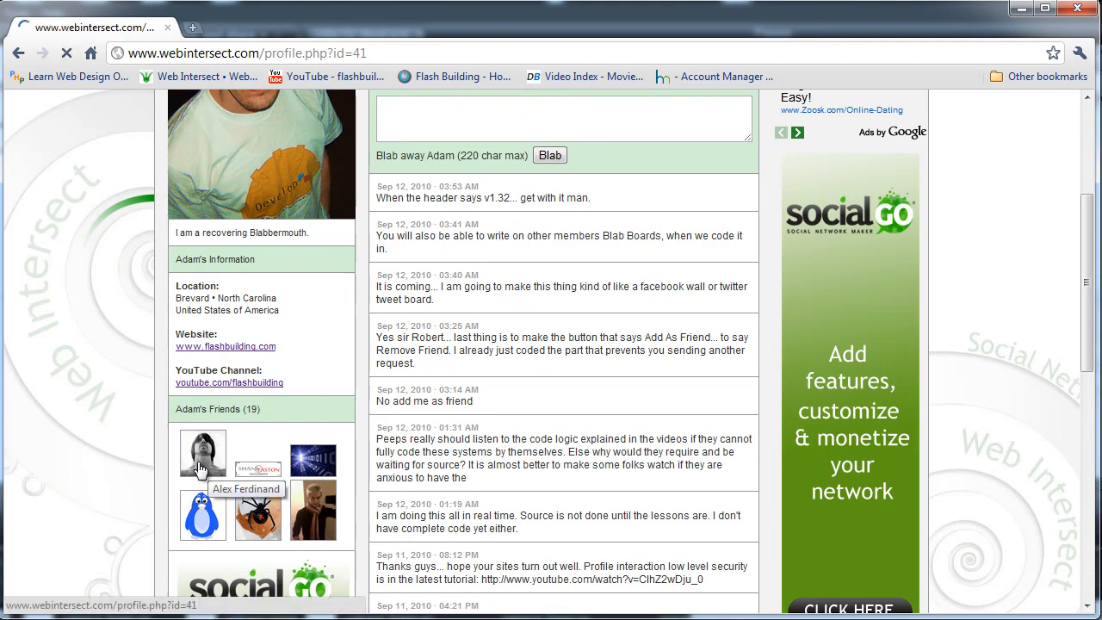
pyautogui.click(202, 461)
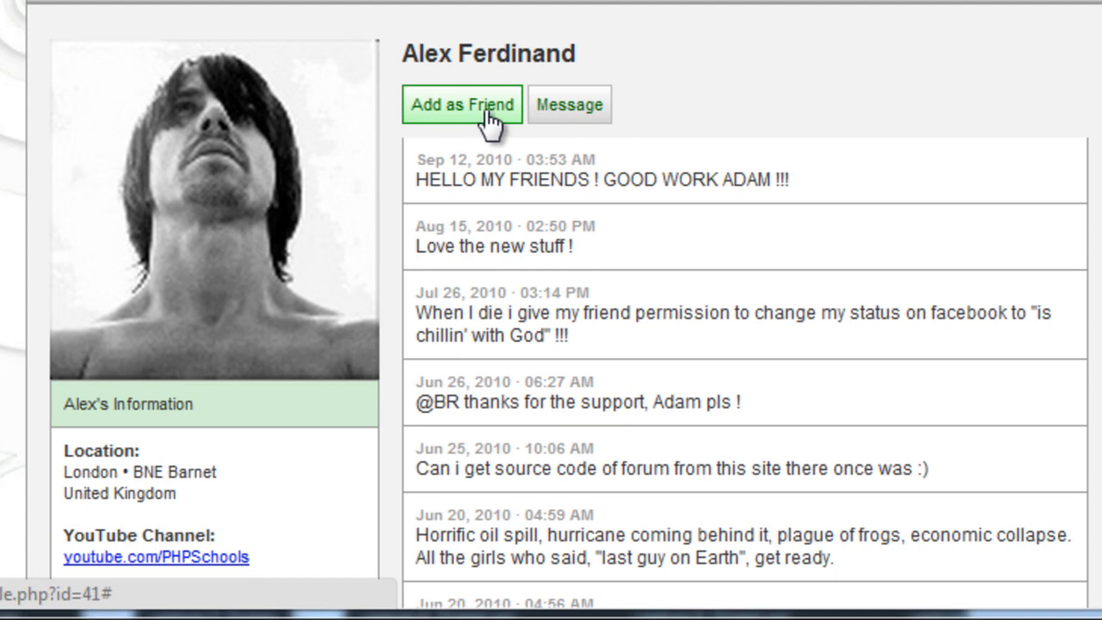
pyautogui.moveTo(444, 133)
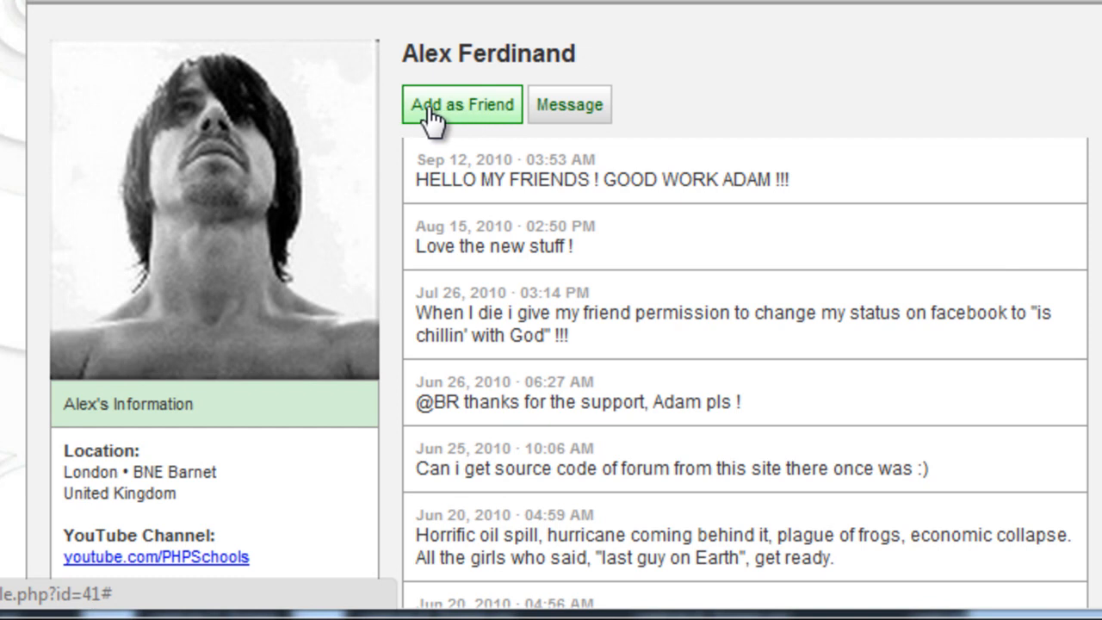
pyautogui.moveTo(489, 140)
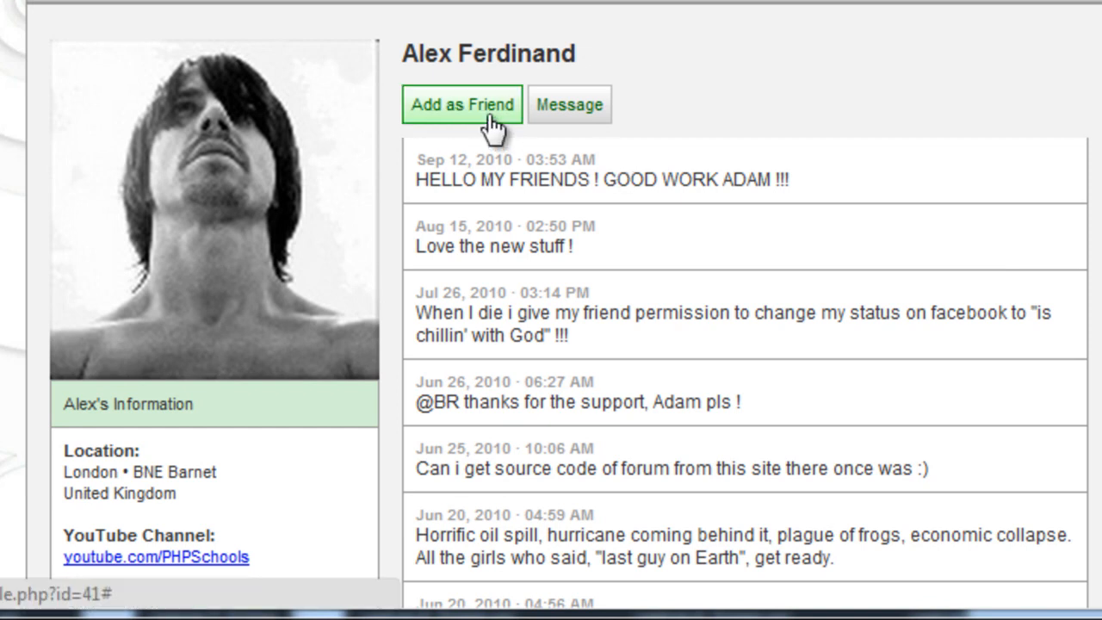
pyautogui.click(462, 104)
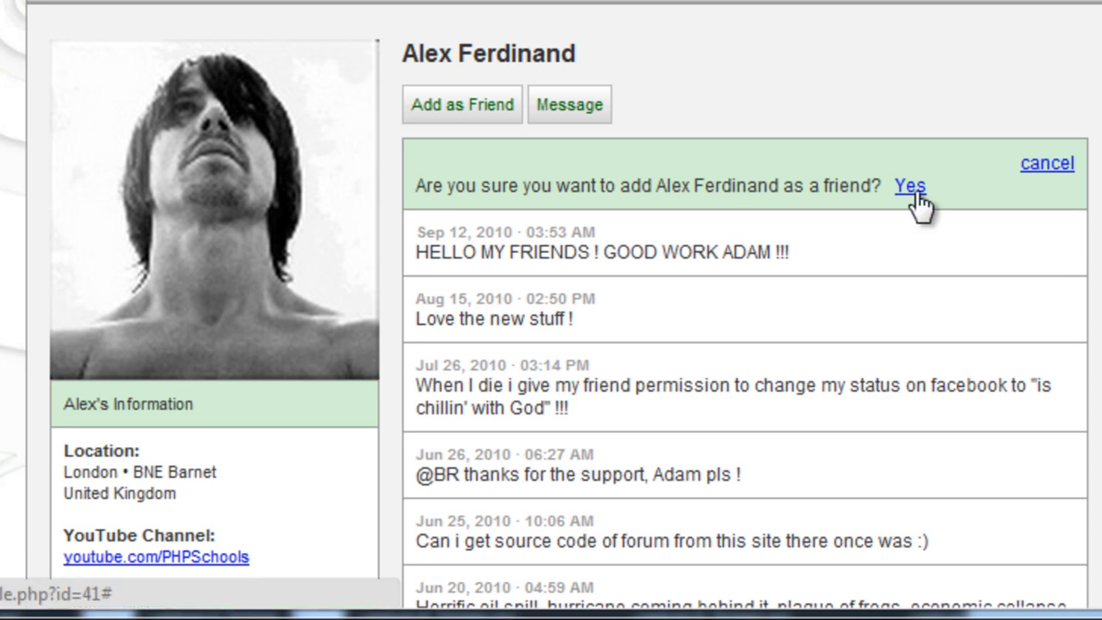
pyautogui.click(912, 185)
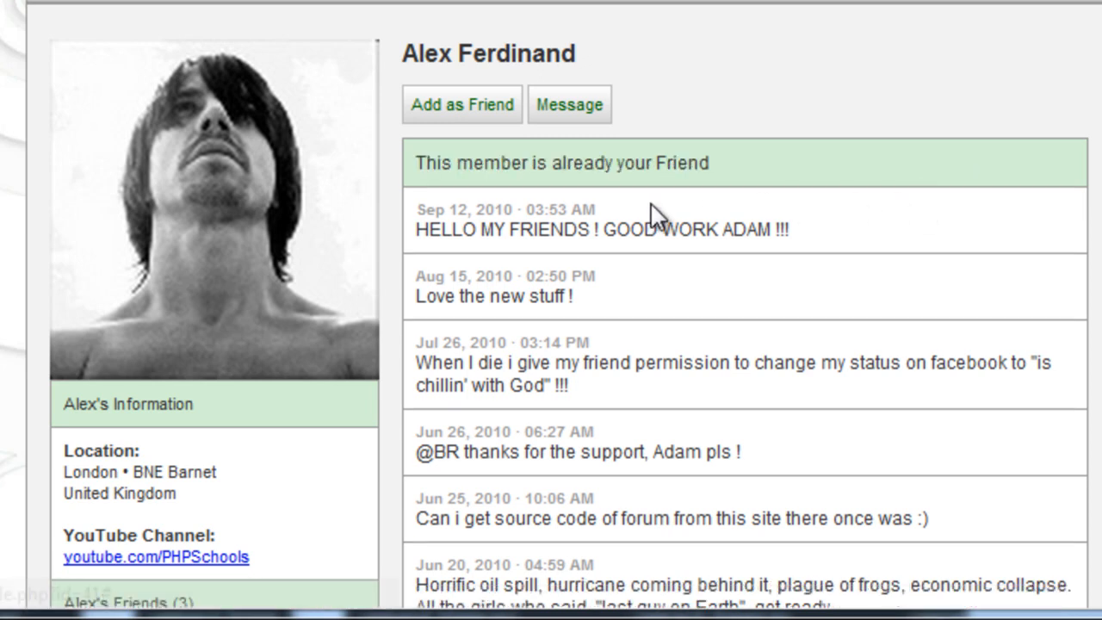
pyautogui.moveTo(681, 185)
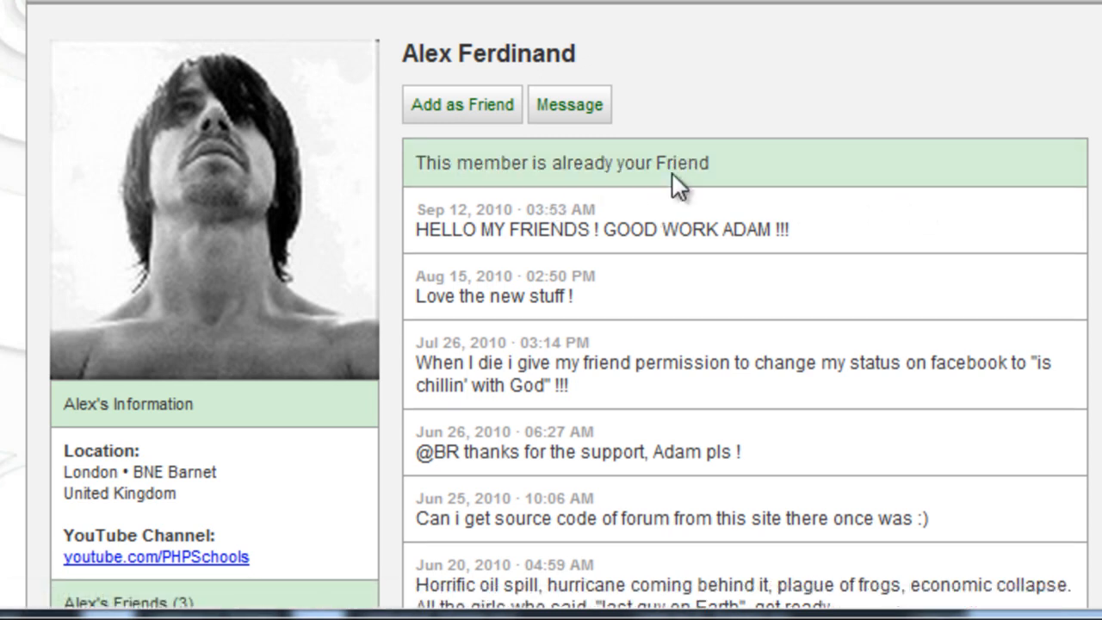
pyautogui.moveTo(563, 163)
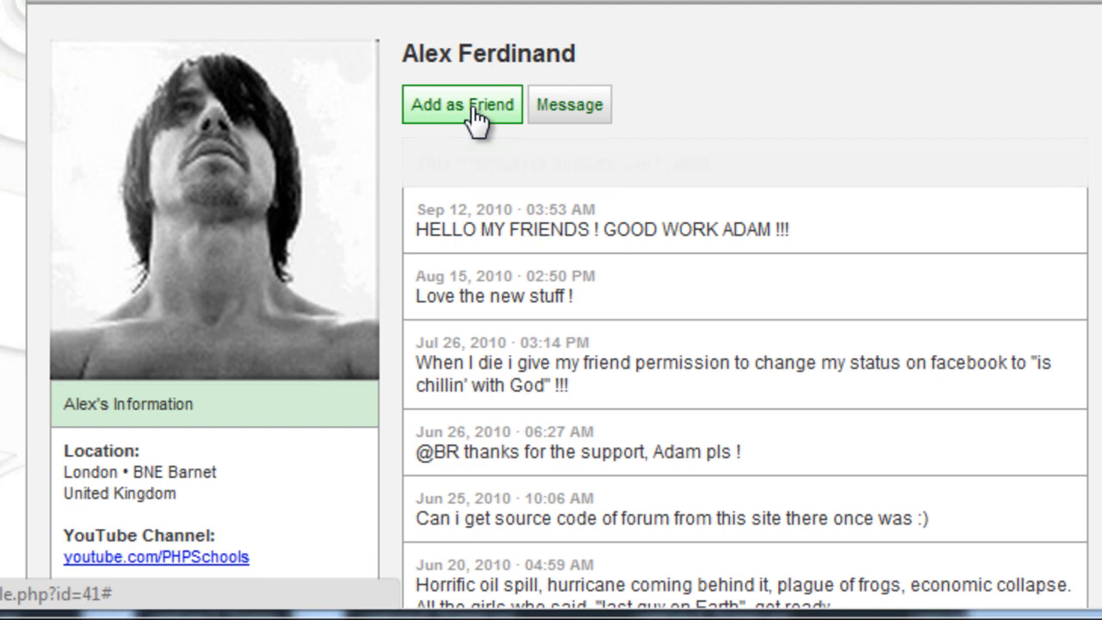
pyautogui.click(462, 105)
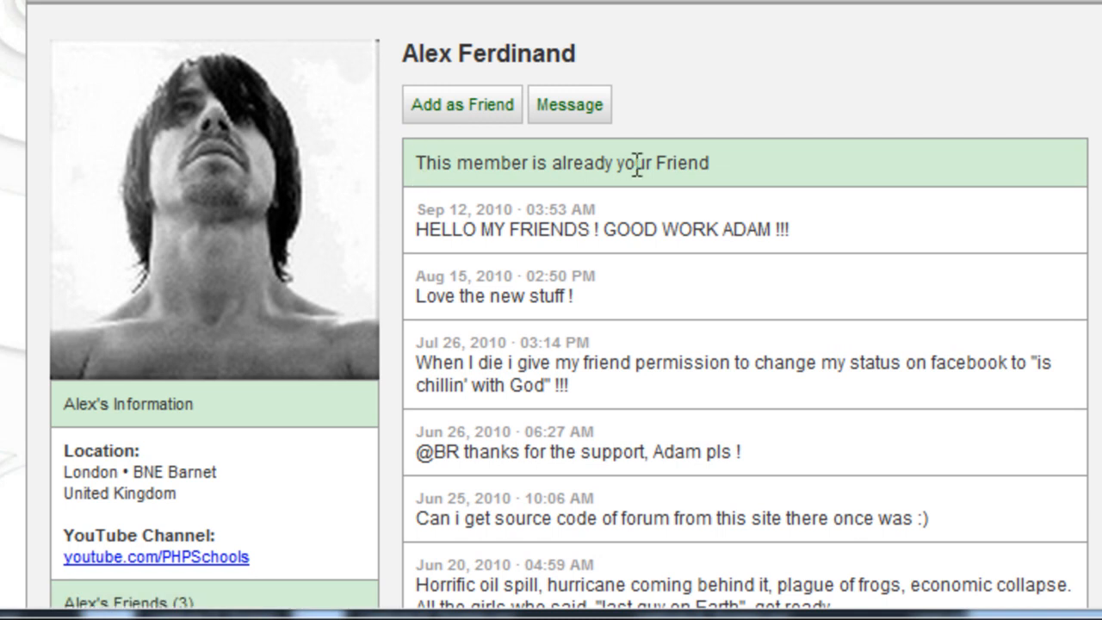
pyautogui.moveTo(796, 169)
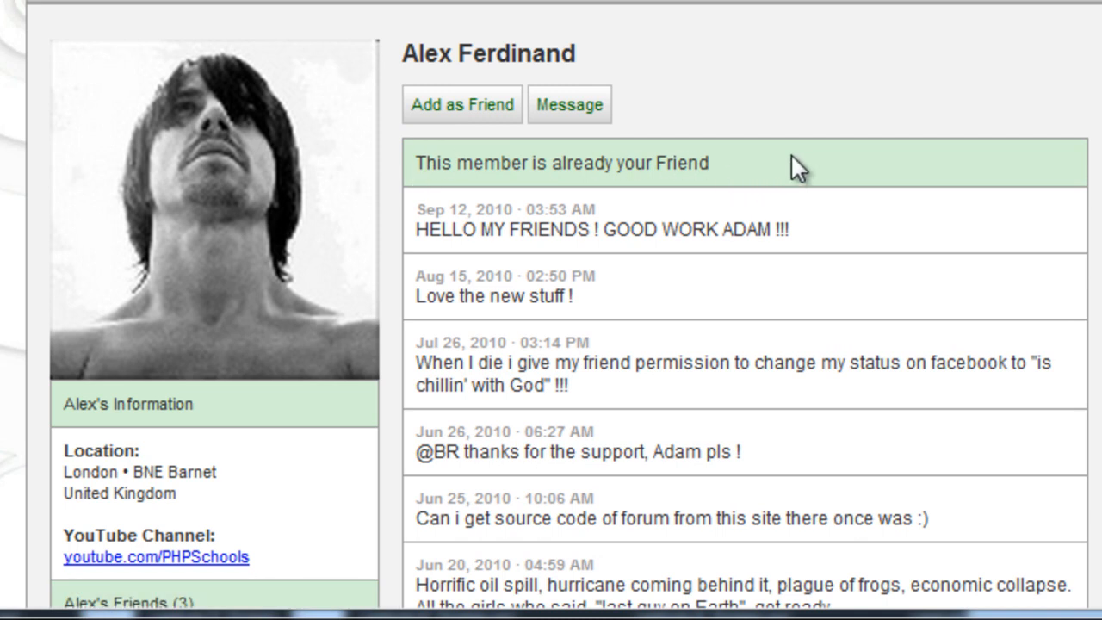
pyautogui.moveTo(750, 140)
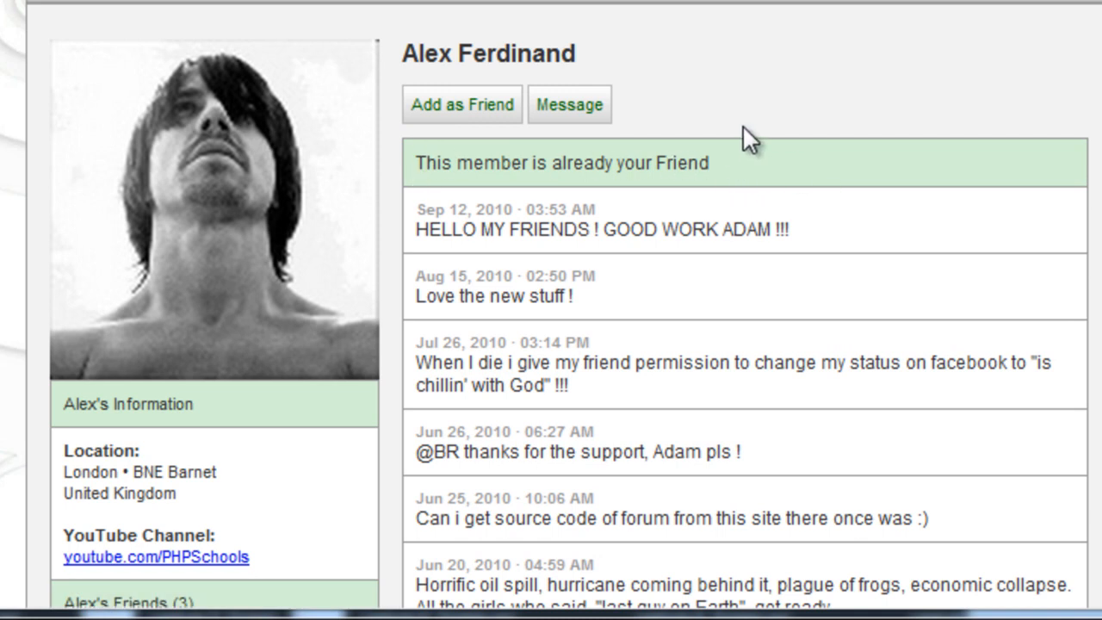
pyautogui.moveTo(422, 172)
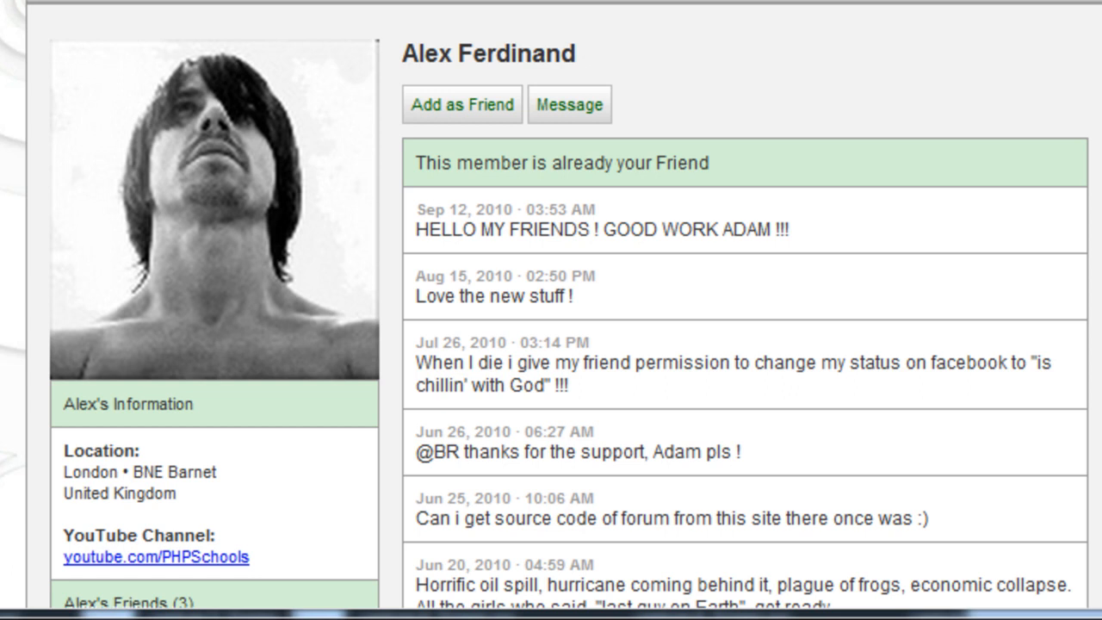
pyautogui.scroll(-3)
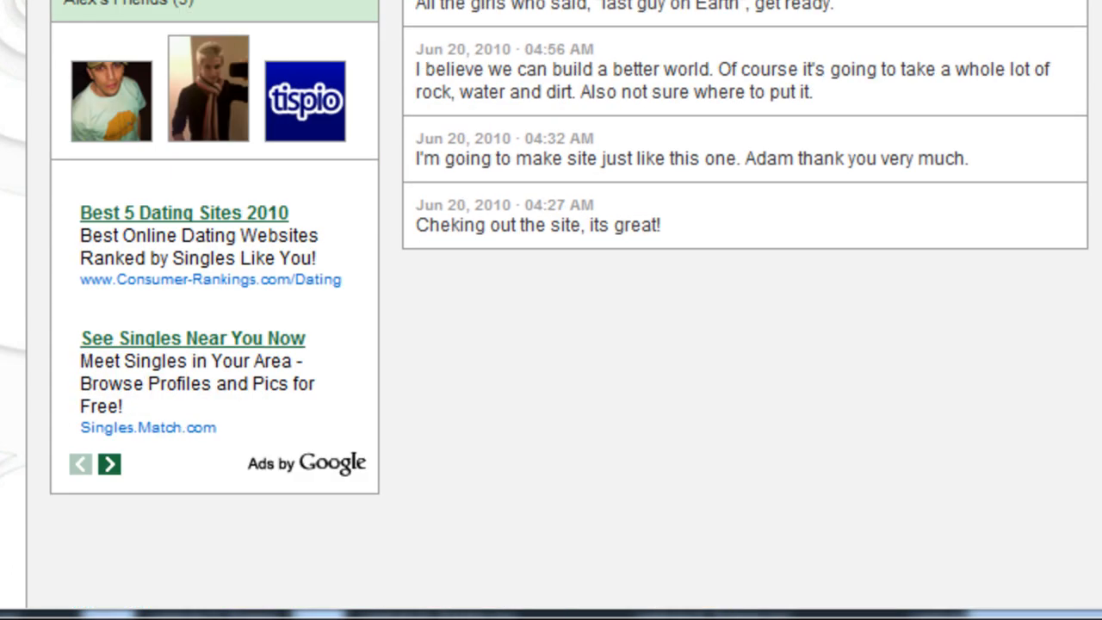